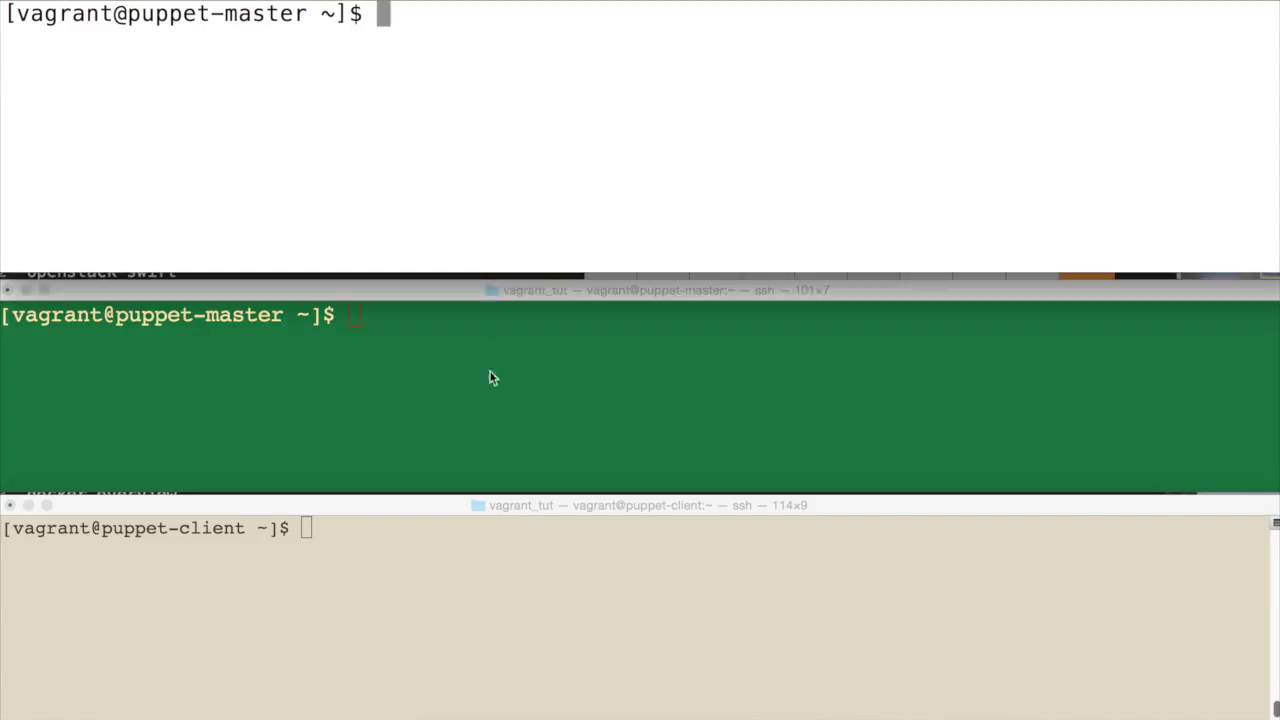
pyautogui.moveTo(410, 69)
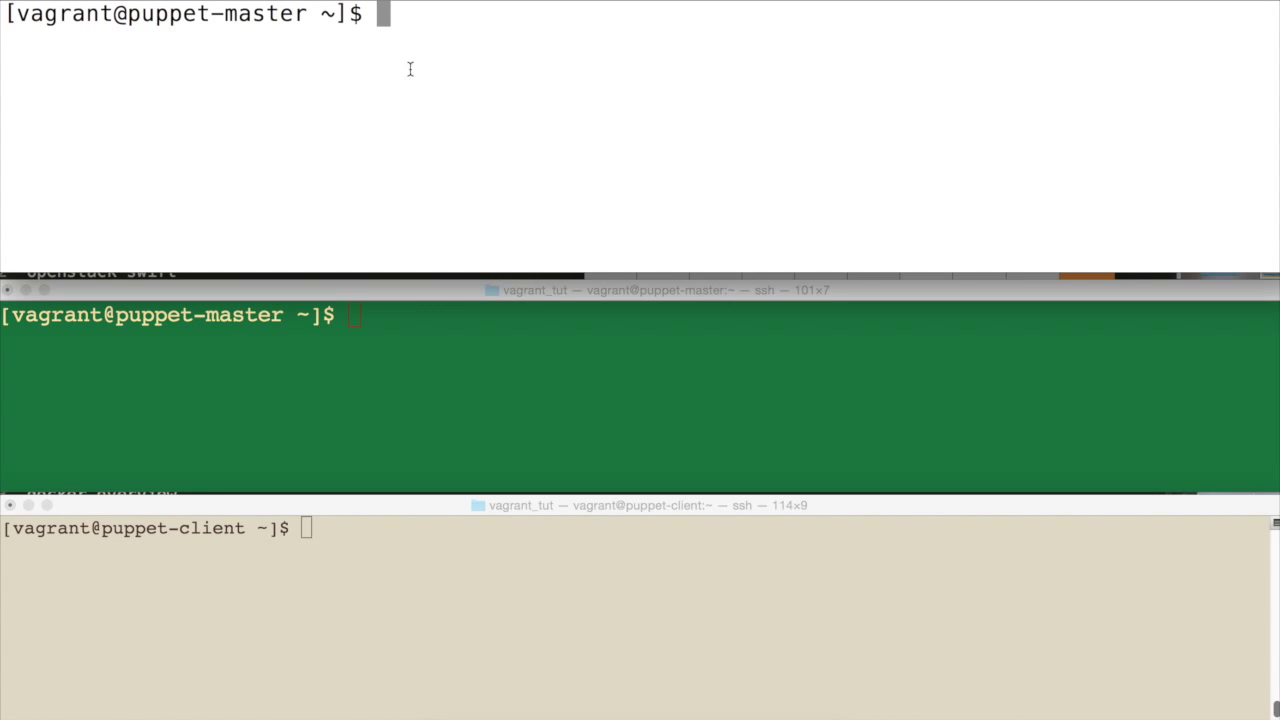
# Run ifconfig on the master and the client, showing the master's address 192.168.1.102.
pyautogui.write('ifconfig')
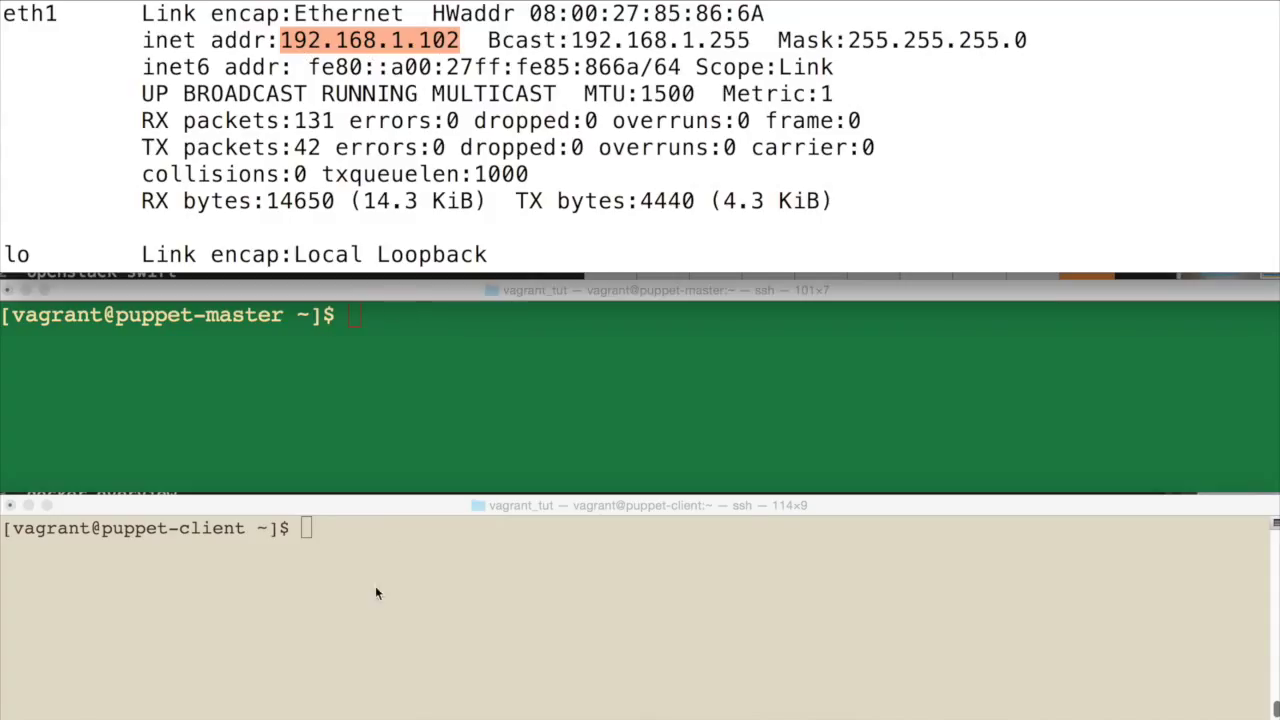
pyautogui.write('p')
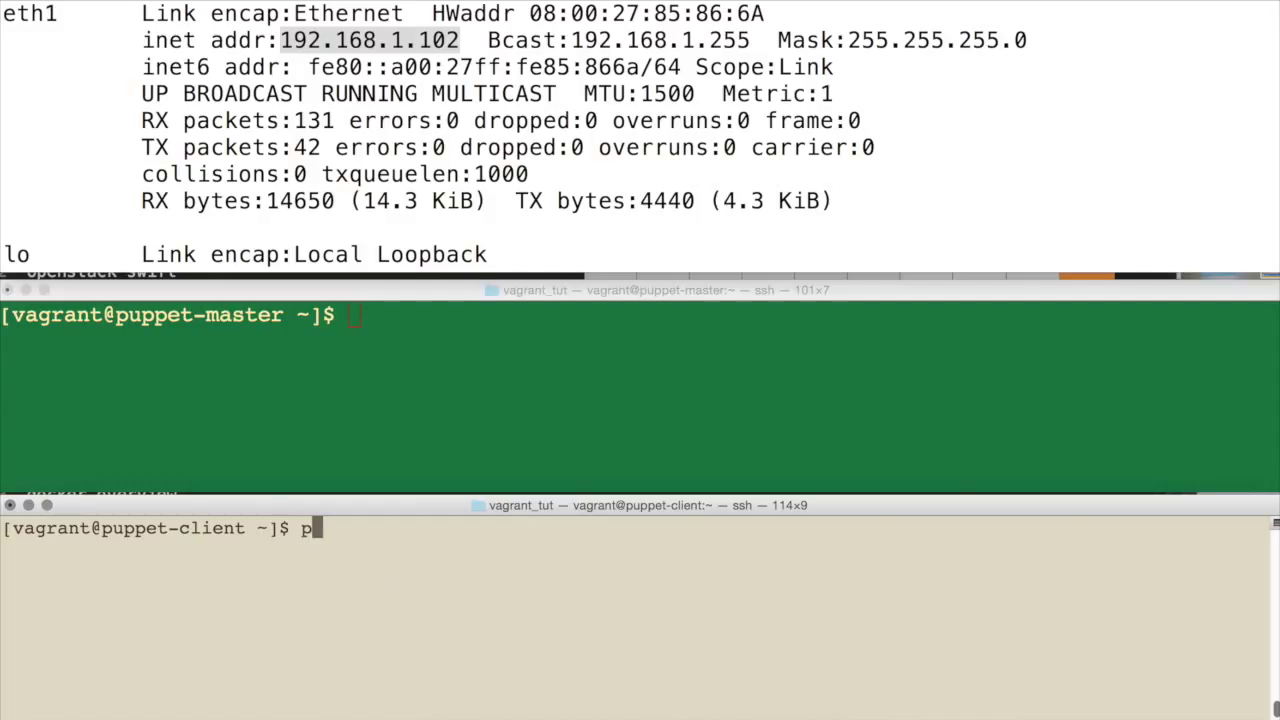
pyautogui.write('ifcon')
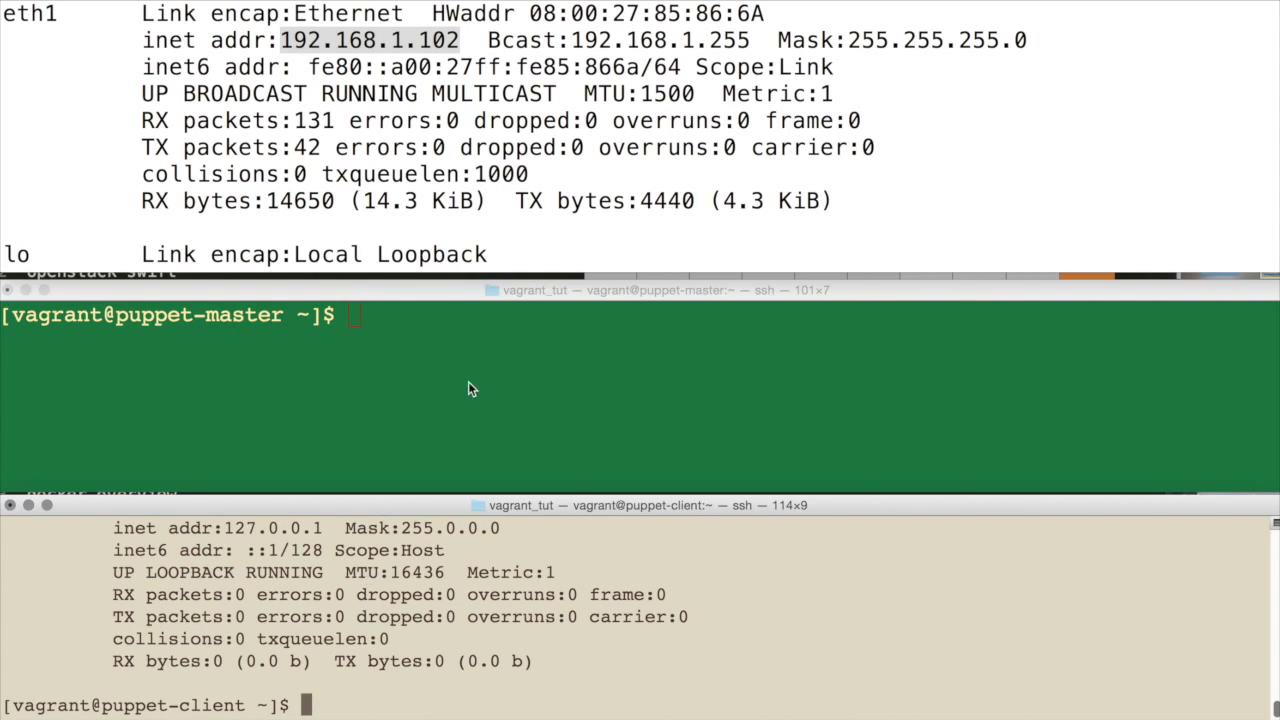
pyautogui.scroll(-3)
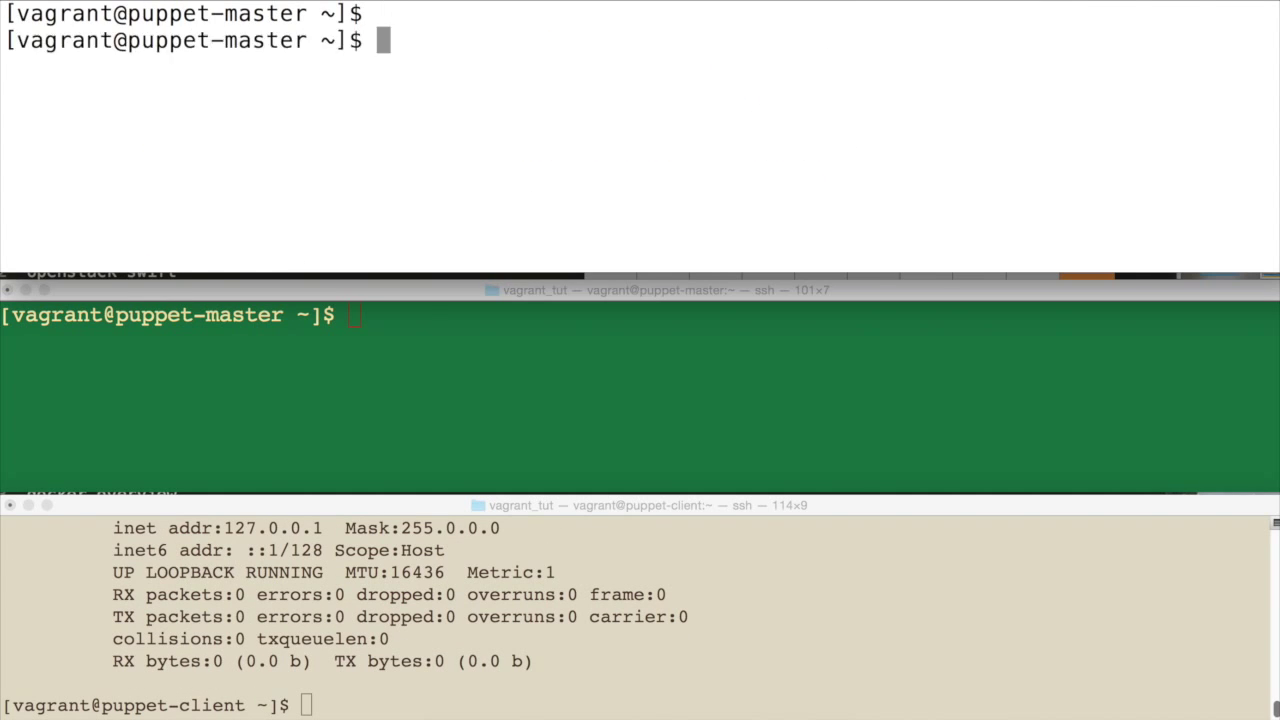
# Ping puppet and puppet-client from the master without packet loss, then clear the screen.
pyautogui.write('ping')
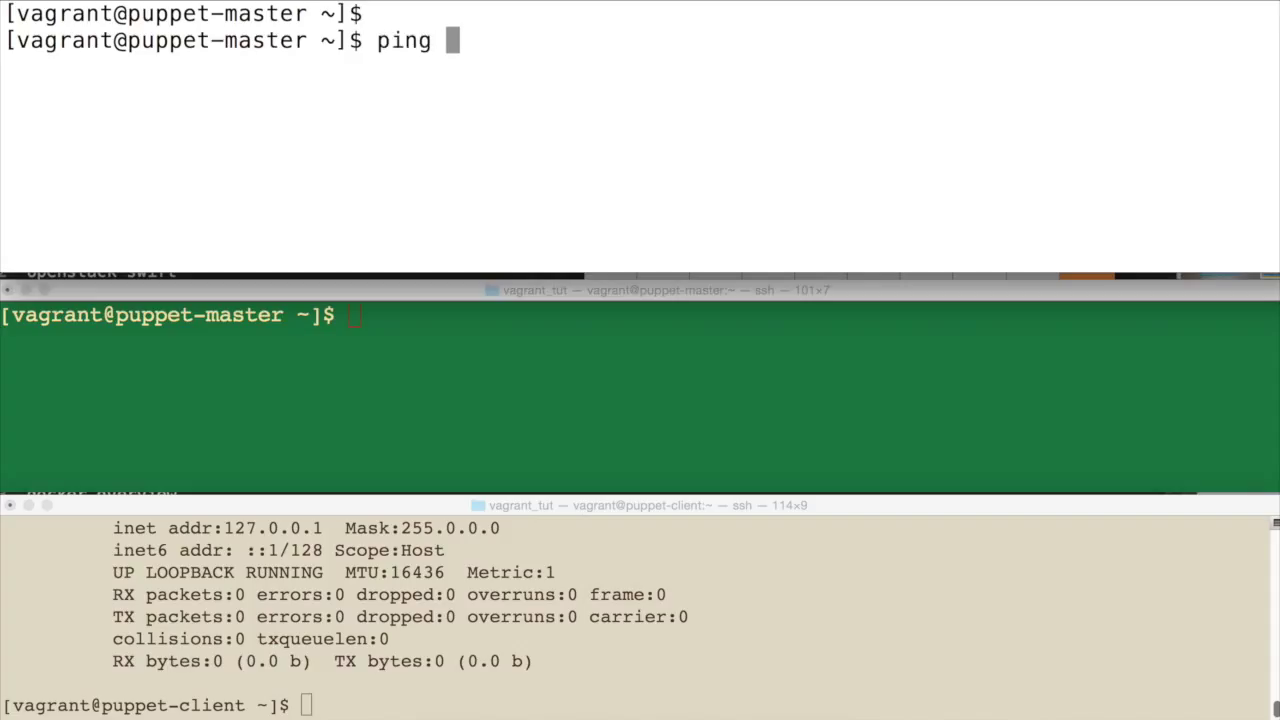
pyautogui.write('puppet')
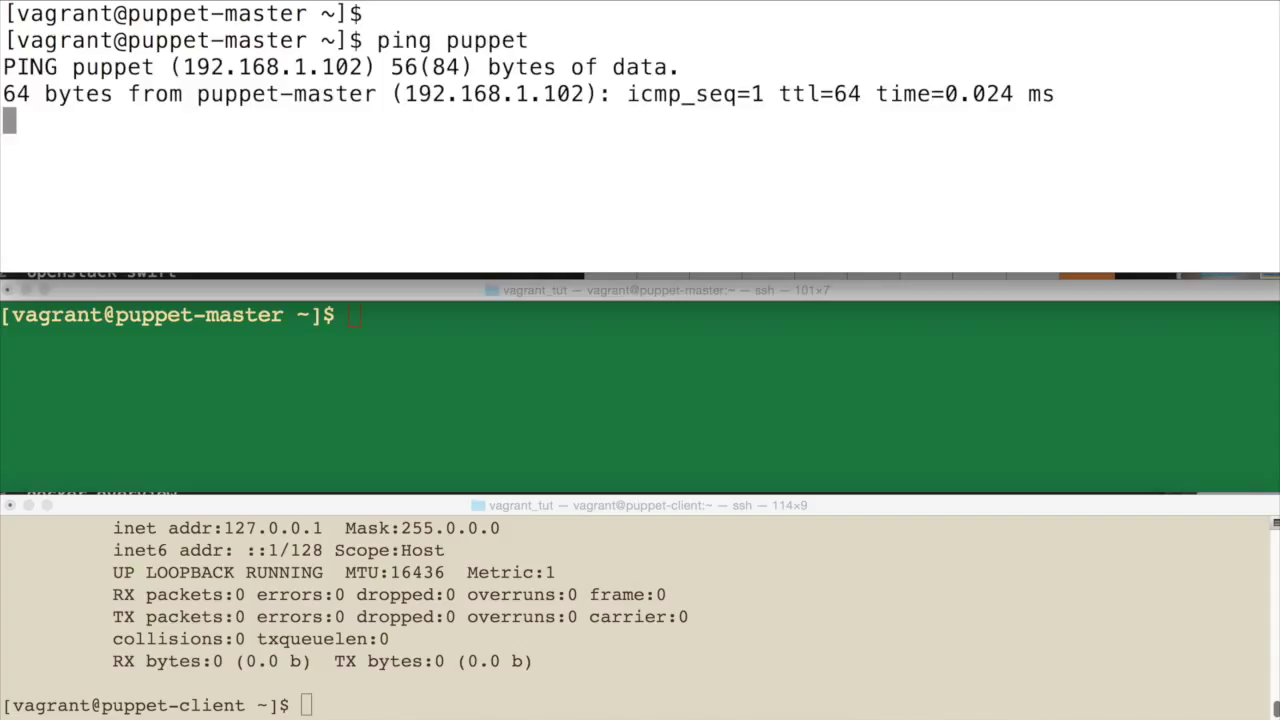
pyautogui.press('ctrl+c')
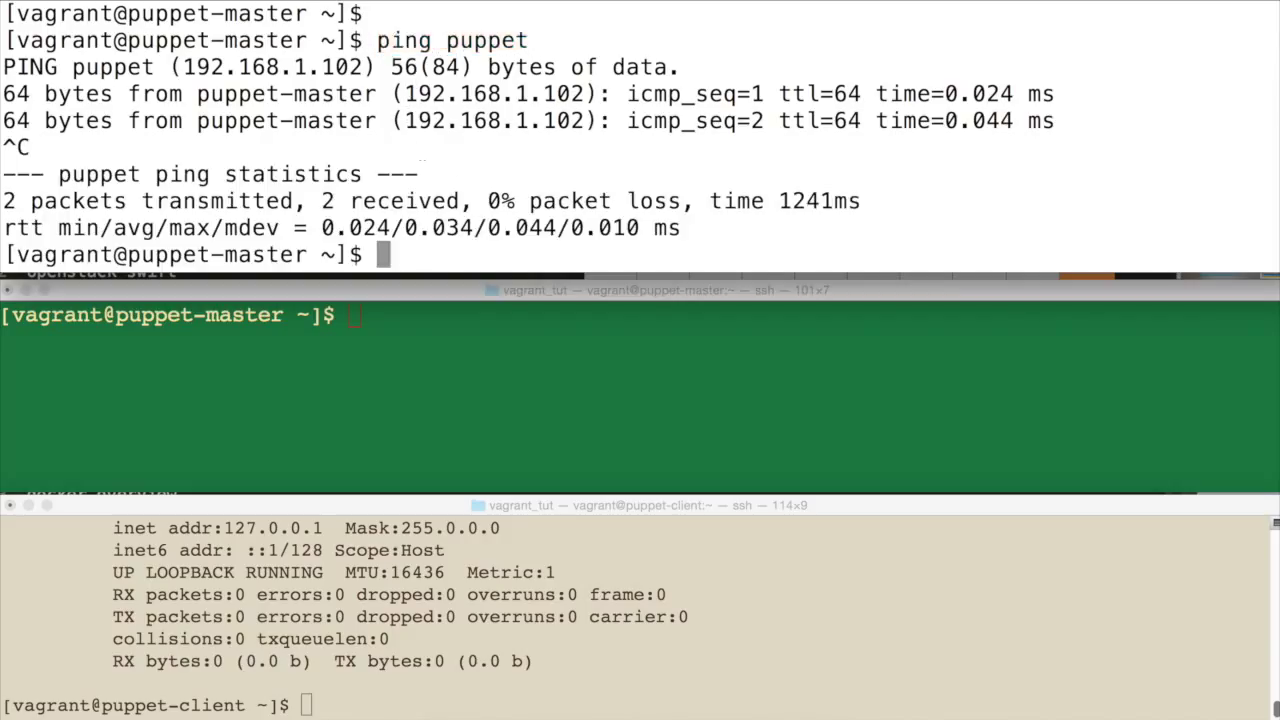
pyautogui.write('ping p')
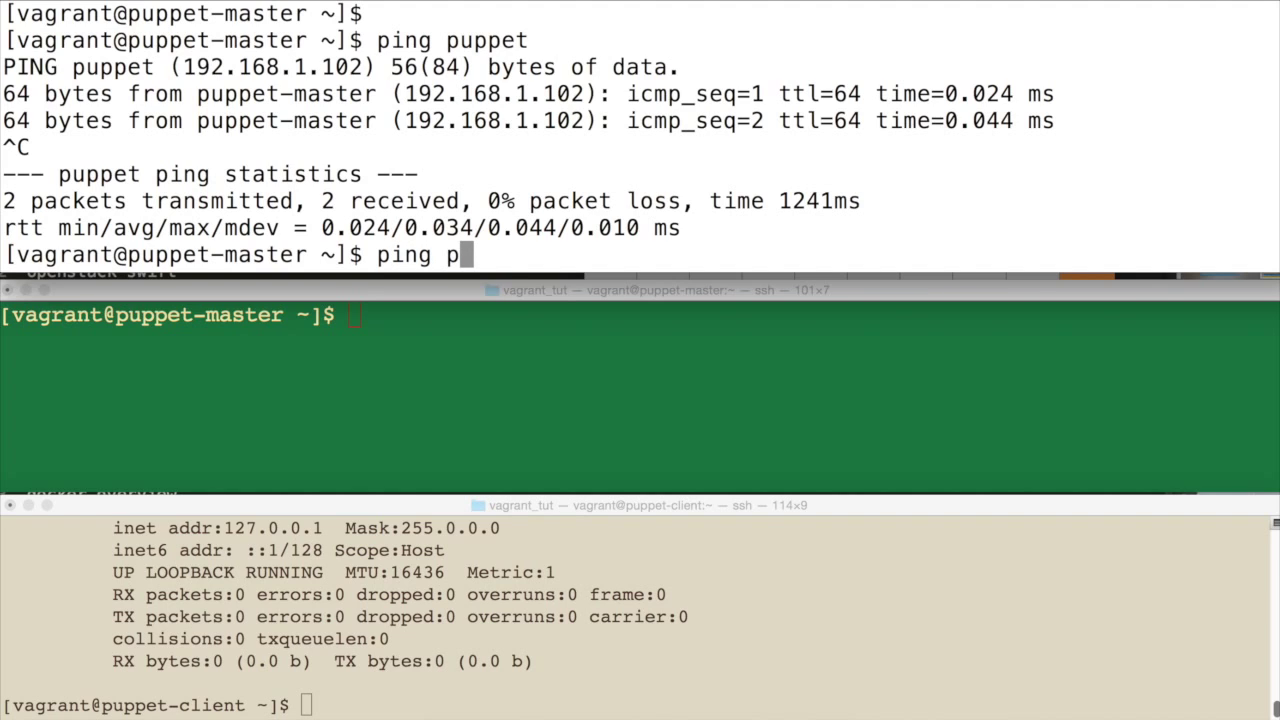
pyautogui.write('uppet-client')
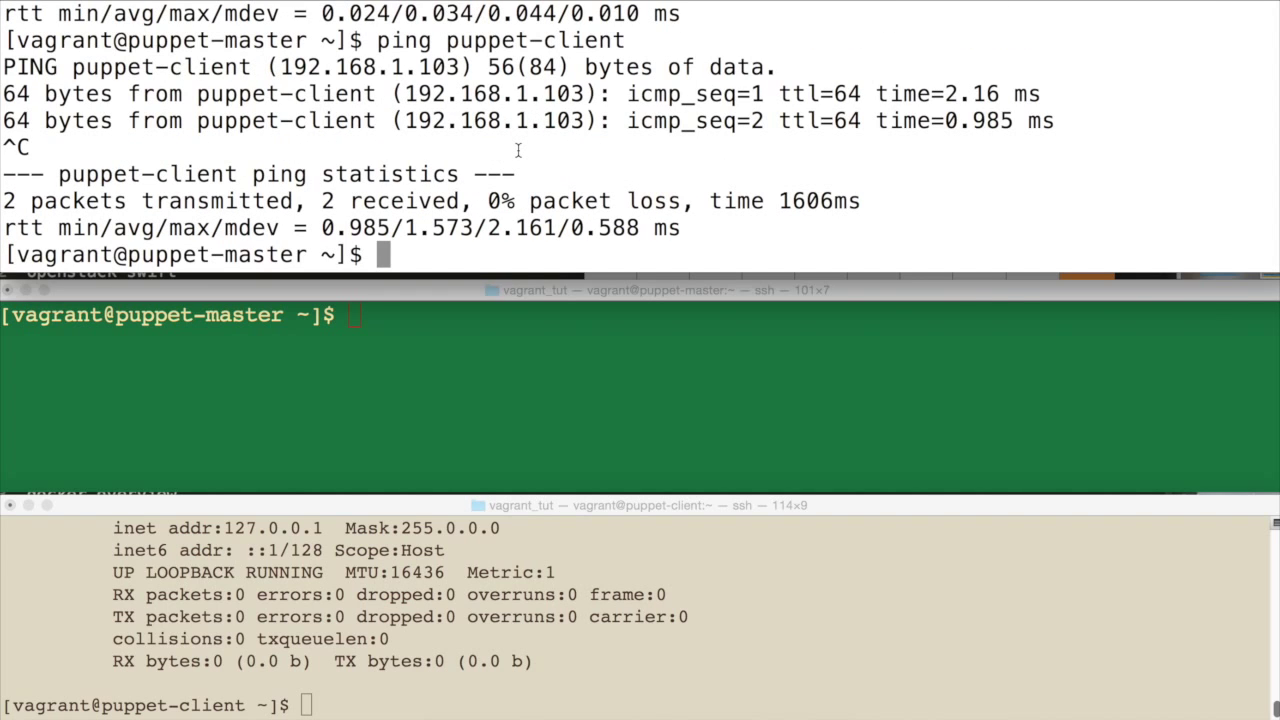
pyautogui.moveTo(430, 585)
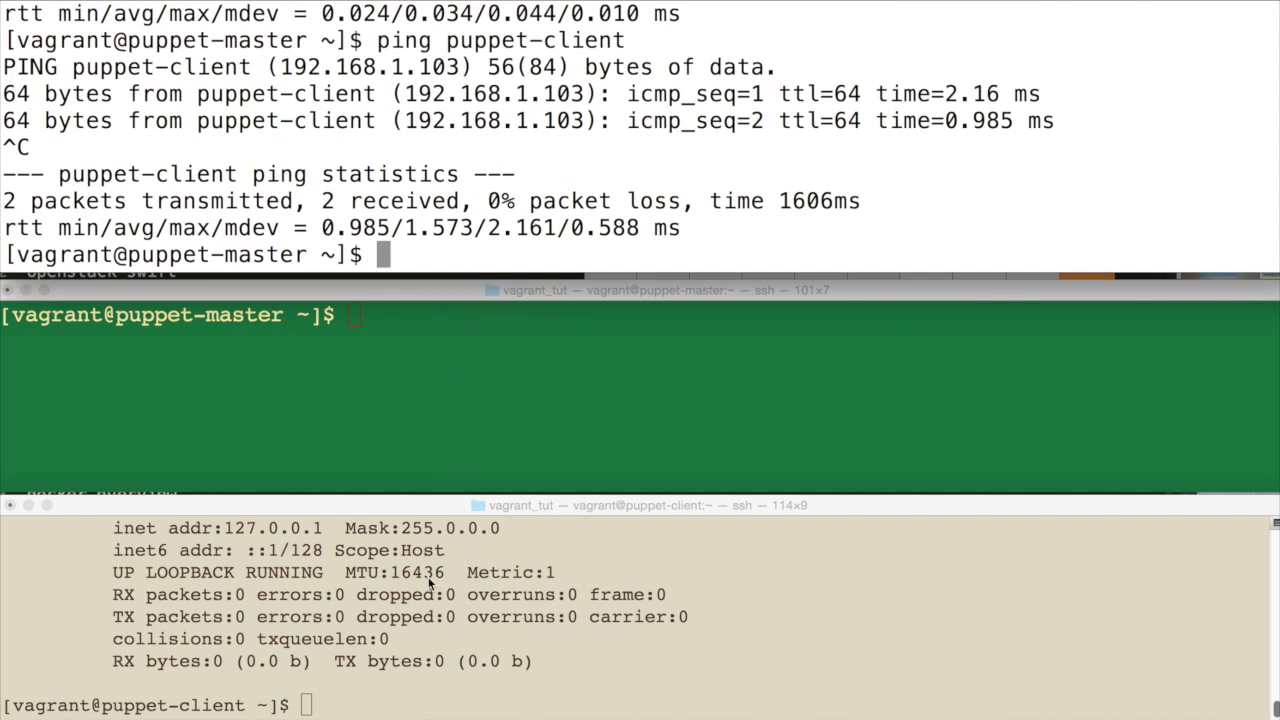
pyautogui.write('clear')
pyautogui.click(640, 705)
pyautogui.write('ping puppet')
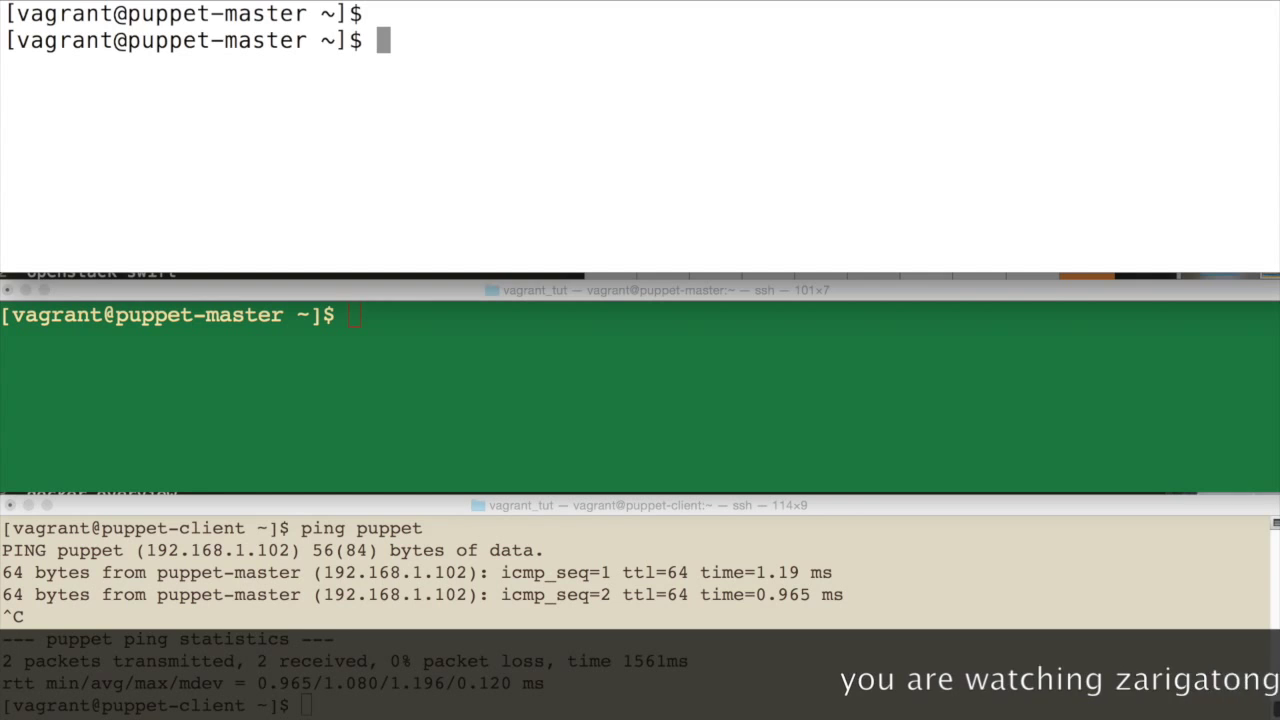
# Open /etc/puppet/puppet.conf with sudo vi and review the server and certname values, both puppet.
pyautogui.write('sudo v')
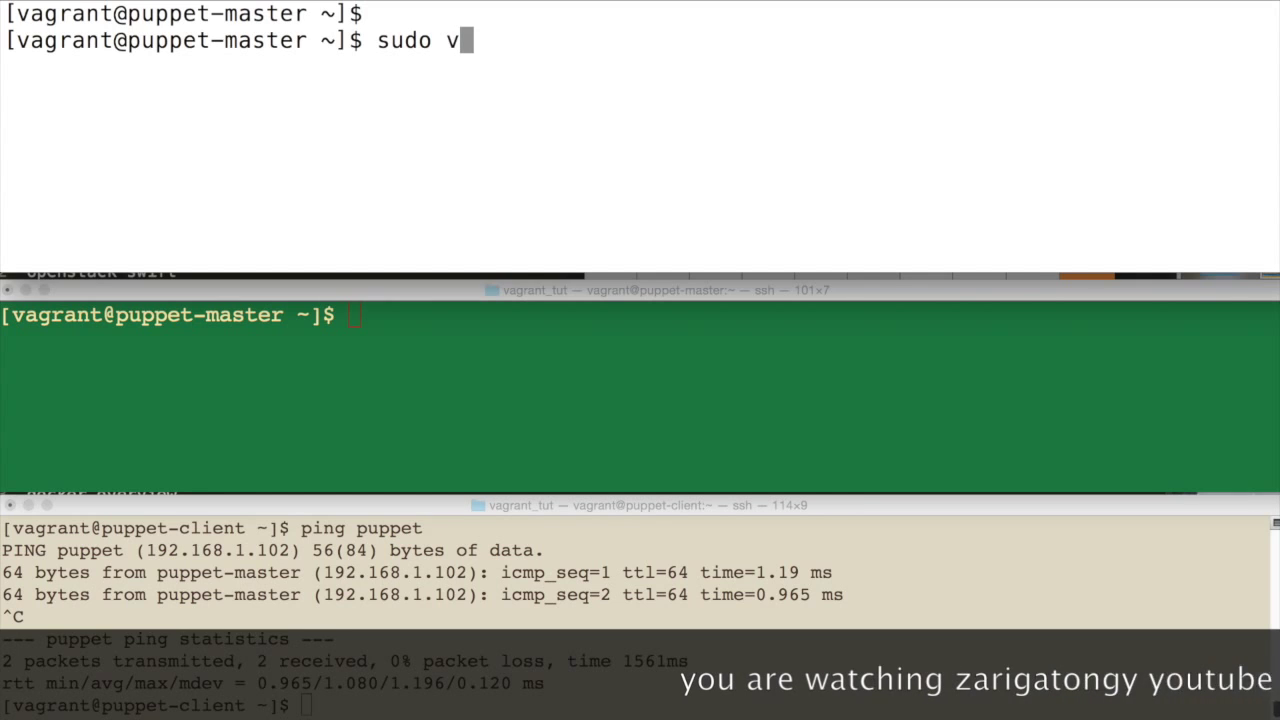
pyautogui.write('i /etc/p')
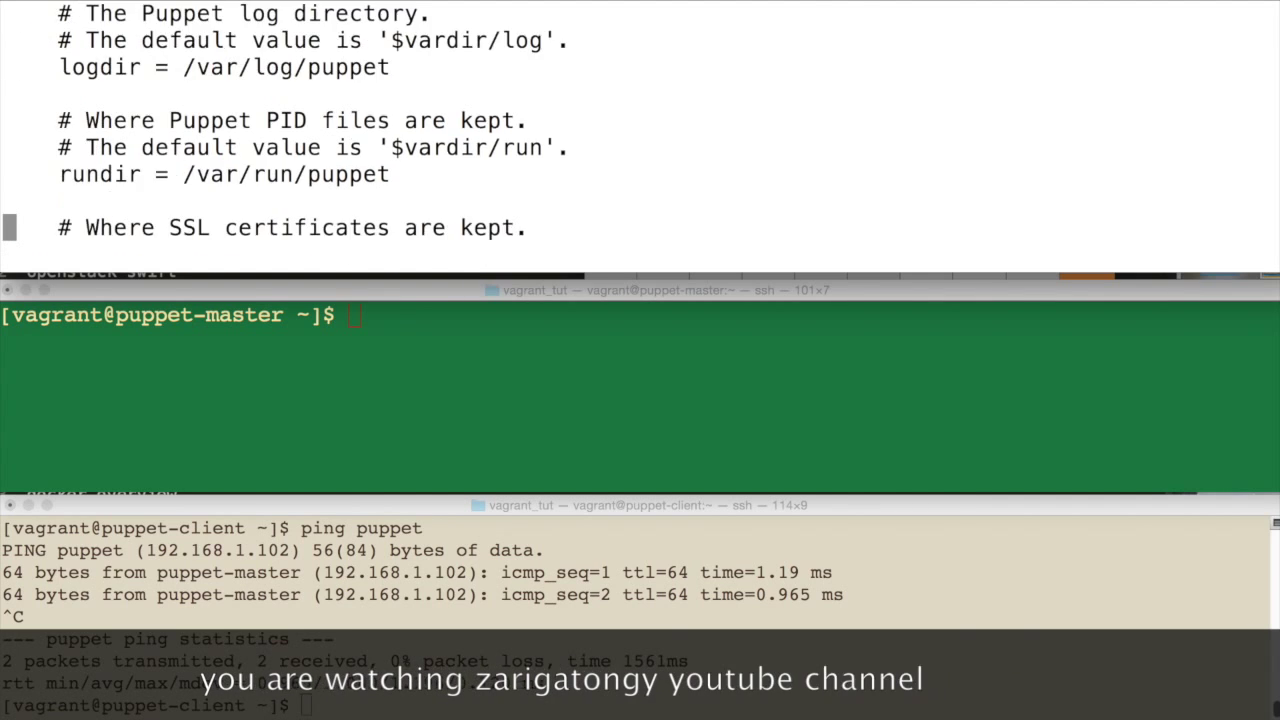
pyautogui.scroll(-3)
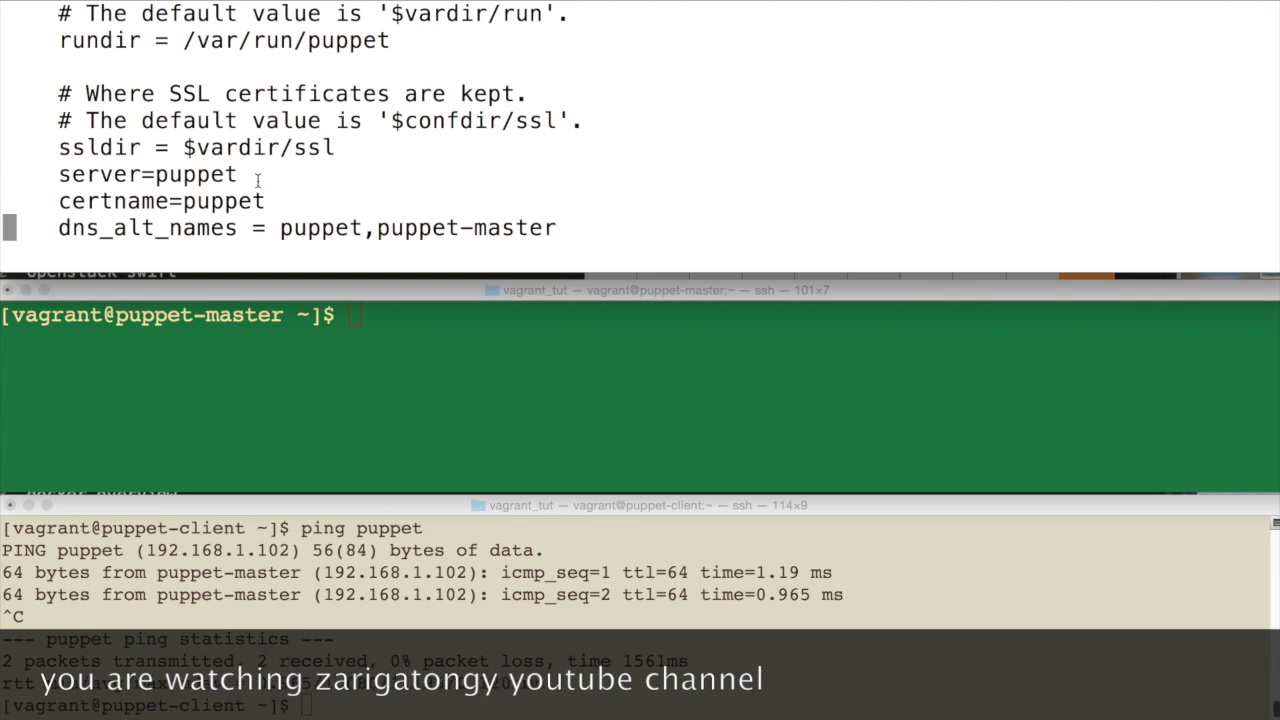
pyautogui.doubleClick(196, 174)
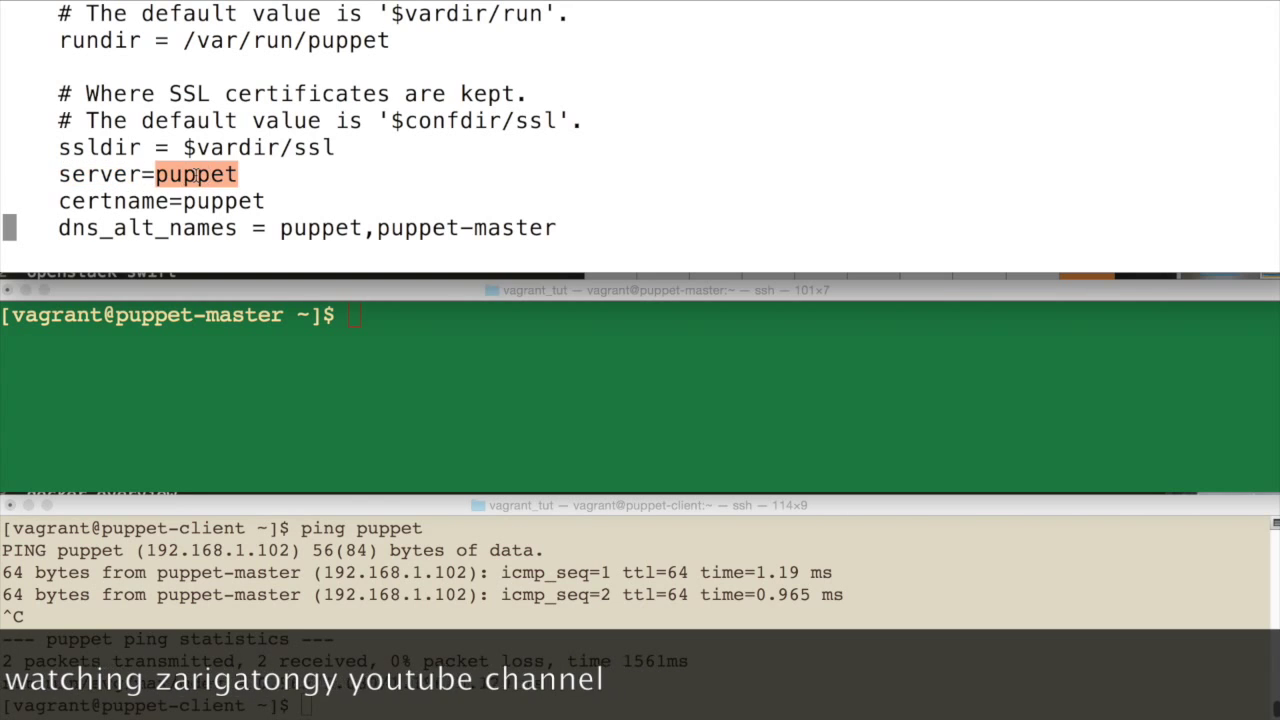
pyautogui.doubleClick(224, 201)
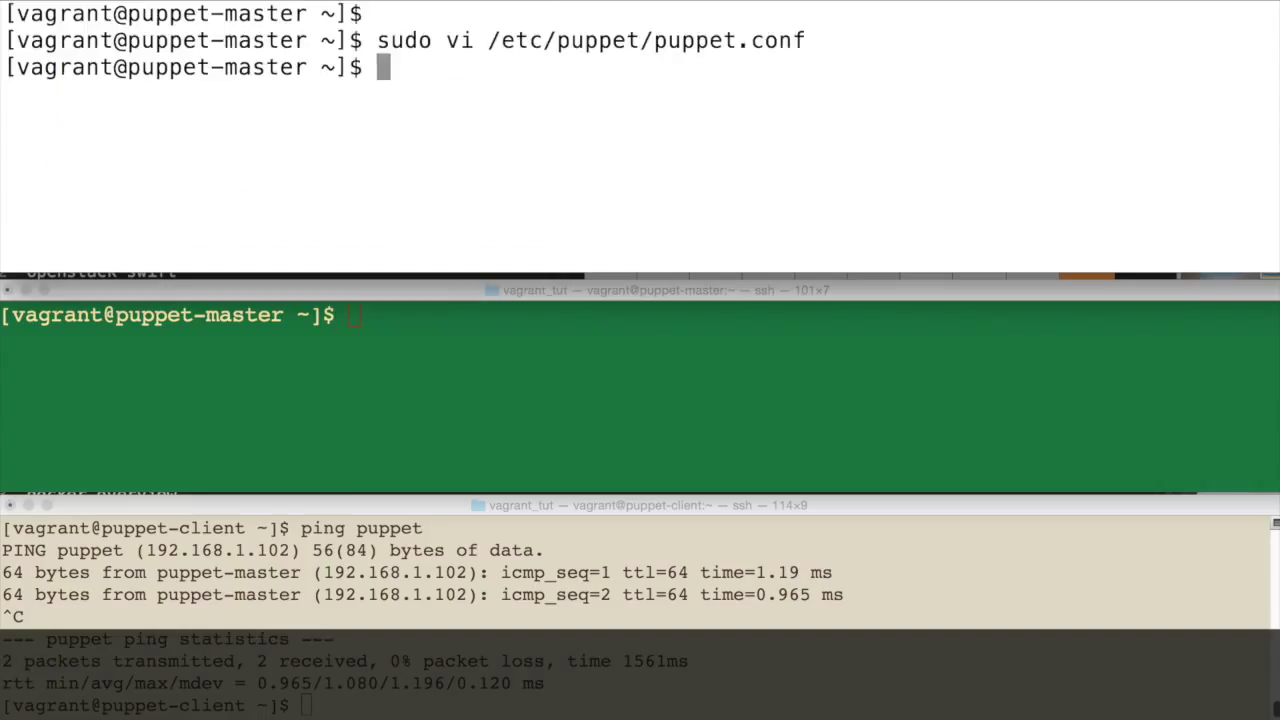
pyautogui.write('sudo puppet master')
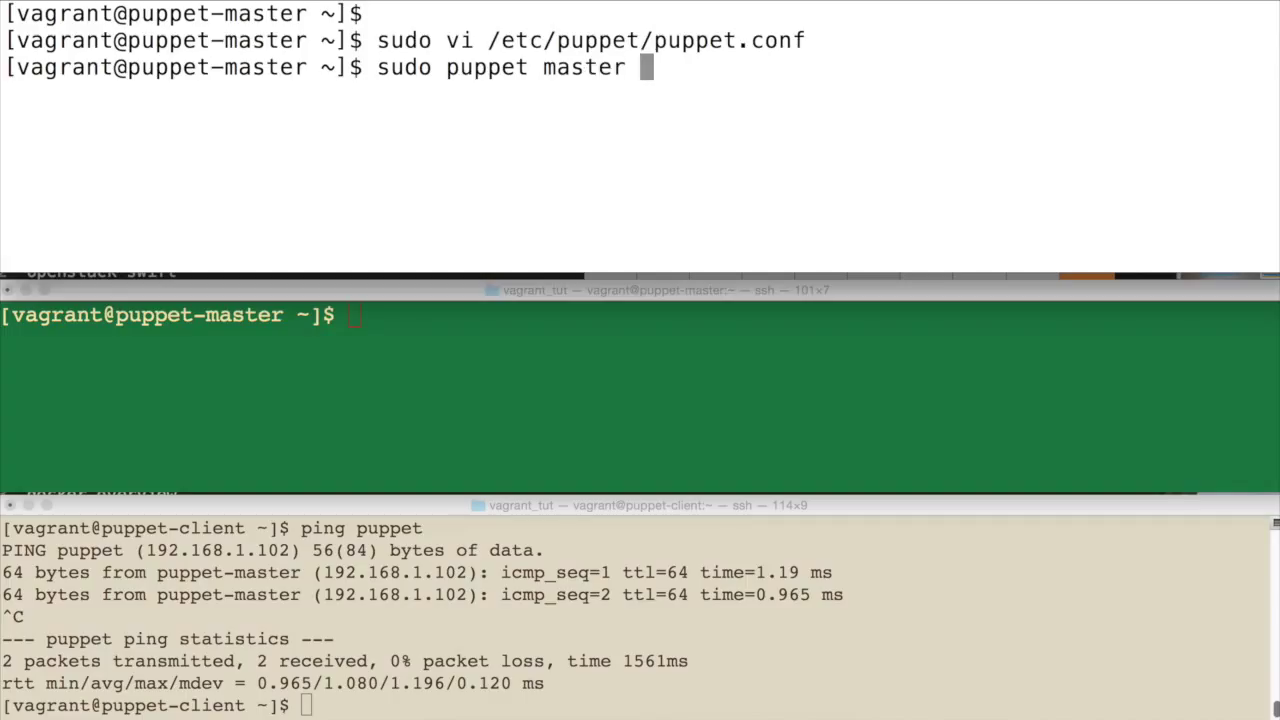
# Run the Puppet master with --verbose --no-daemonize, creating its CA and signed puppet certificate.
pyautogui.write('--verbose --no-')
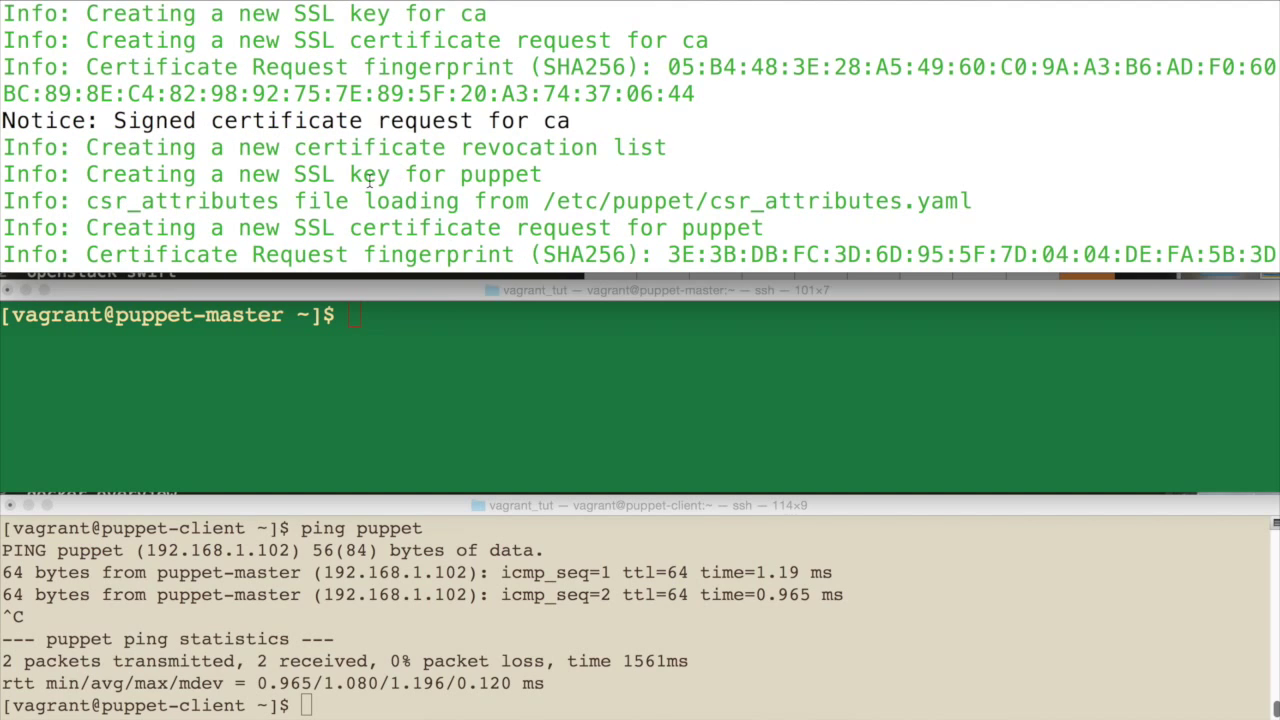
pyautogui.scroll(-3)
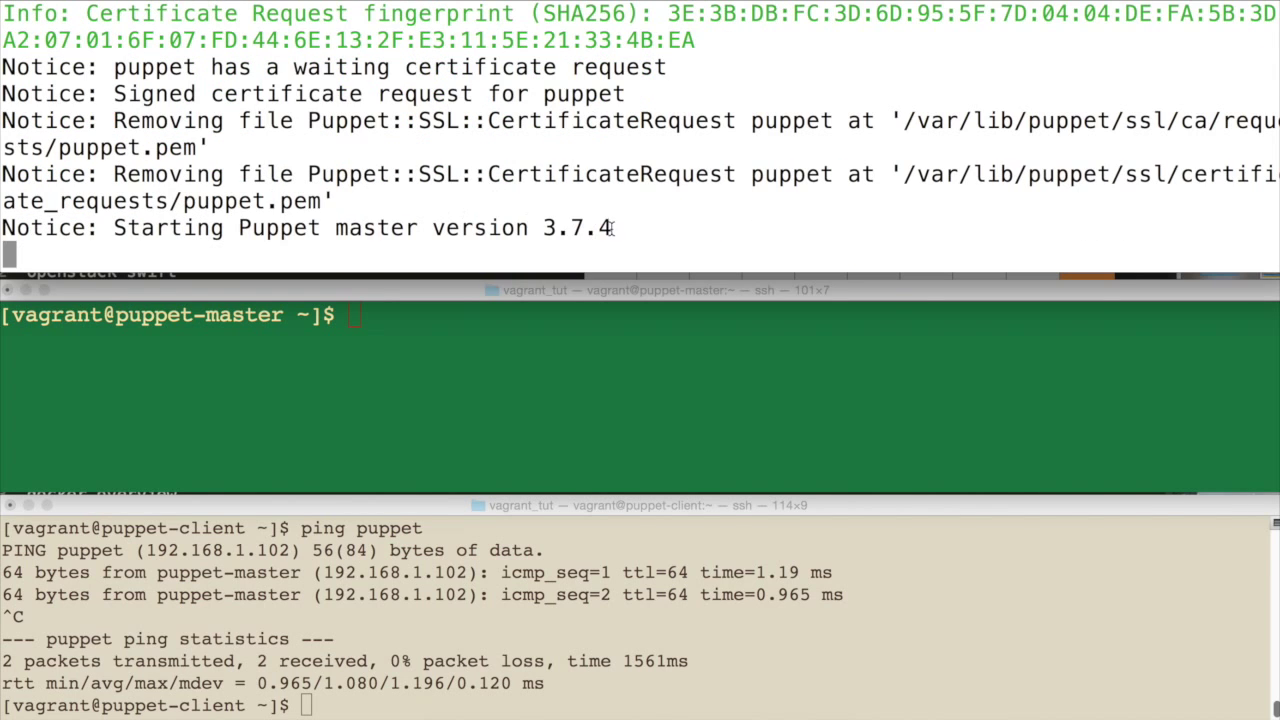
pyautogui.tripleClick(300, 227)
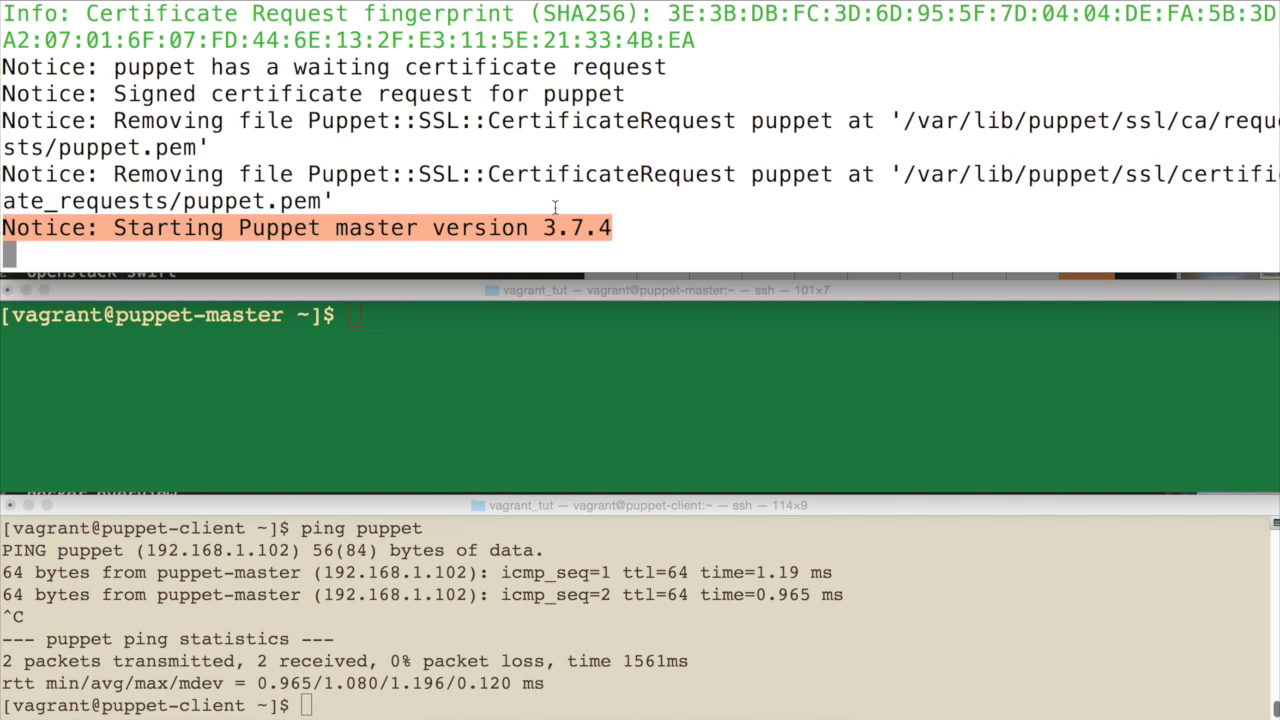
pyautogui.write('c')
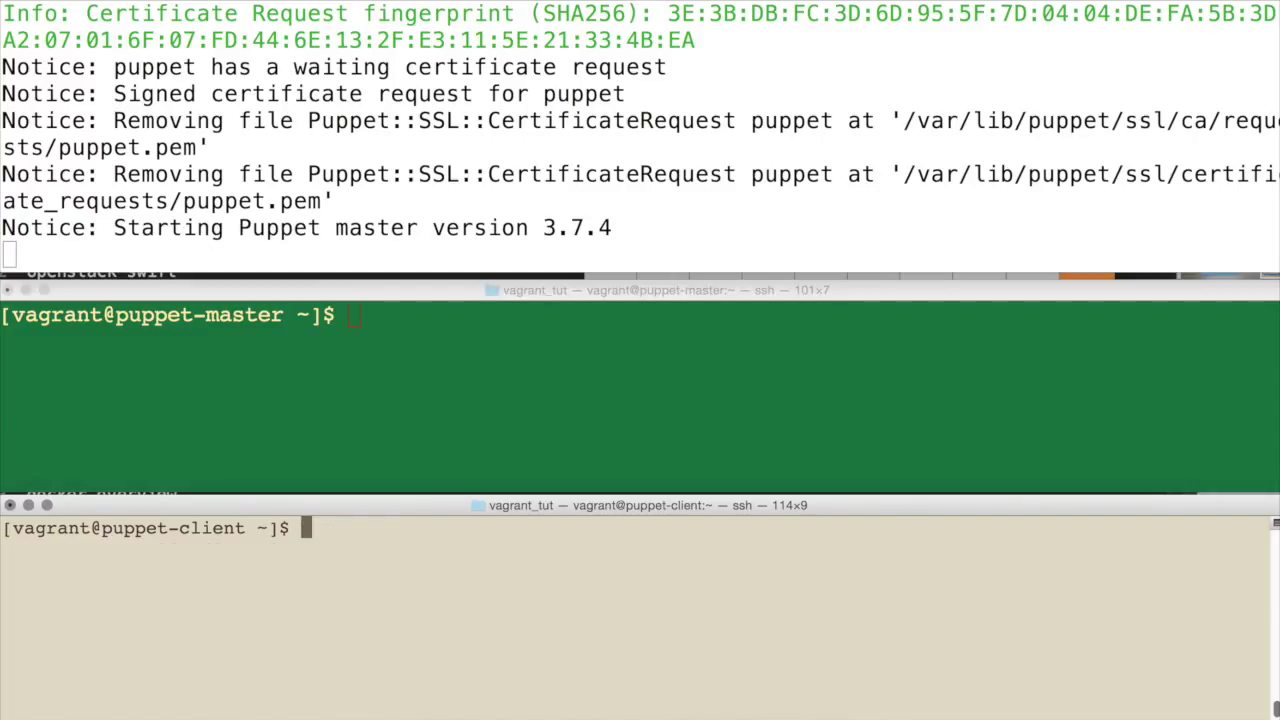
# Run 'sudo puppet agent --test --waitforcert 60' on the client.
pyautogui.write('sudo puppe')
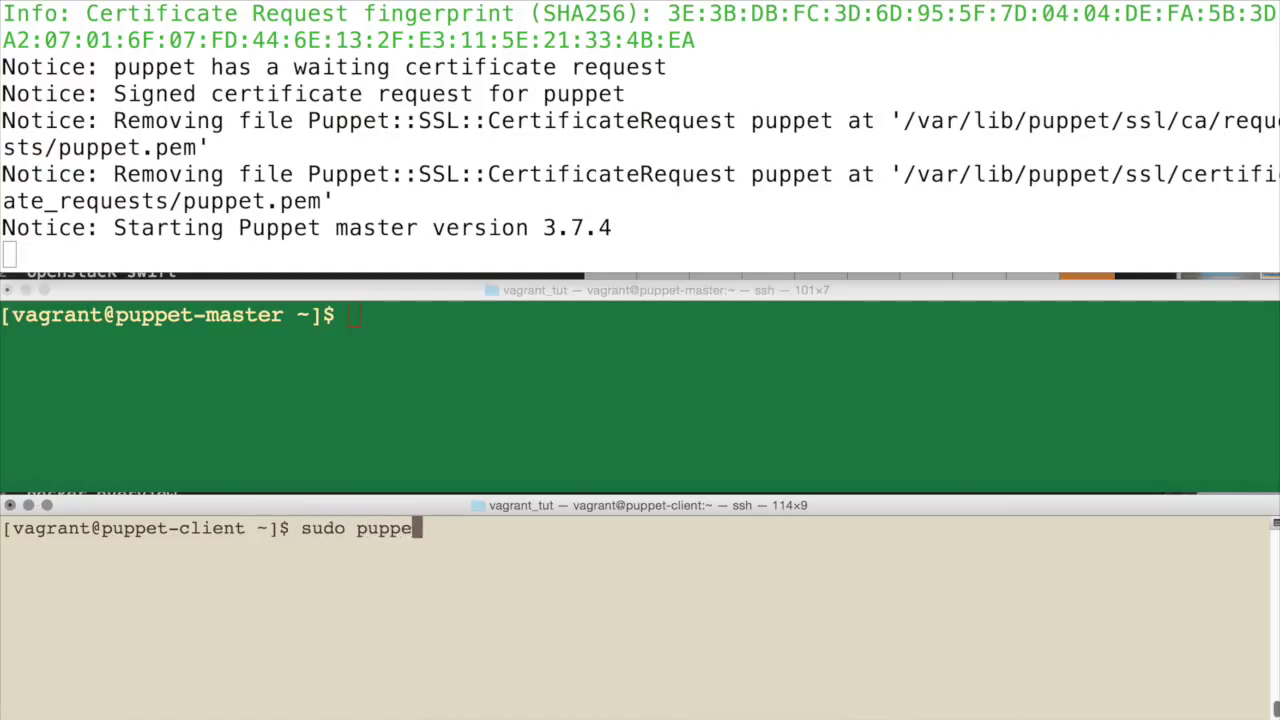
pyautogui.write('ag')
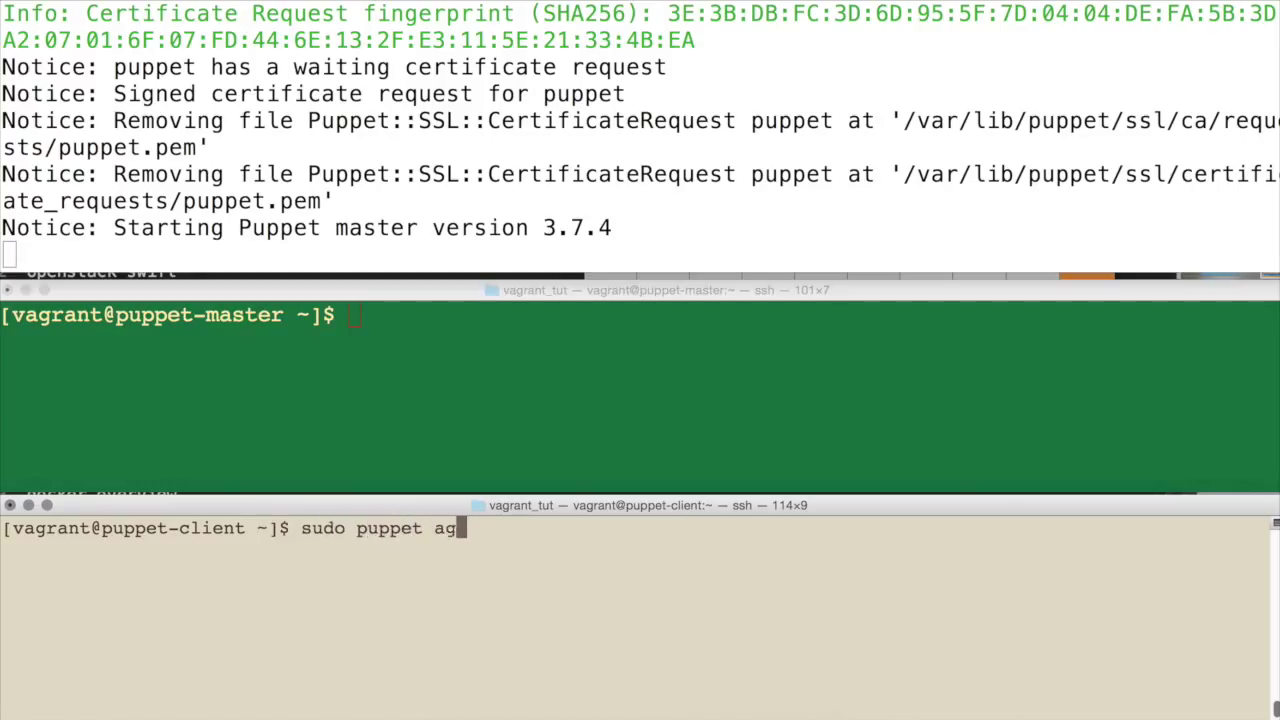
pyautogui.write('ent')
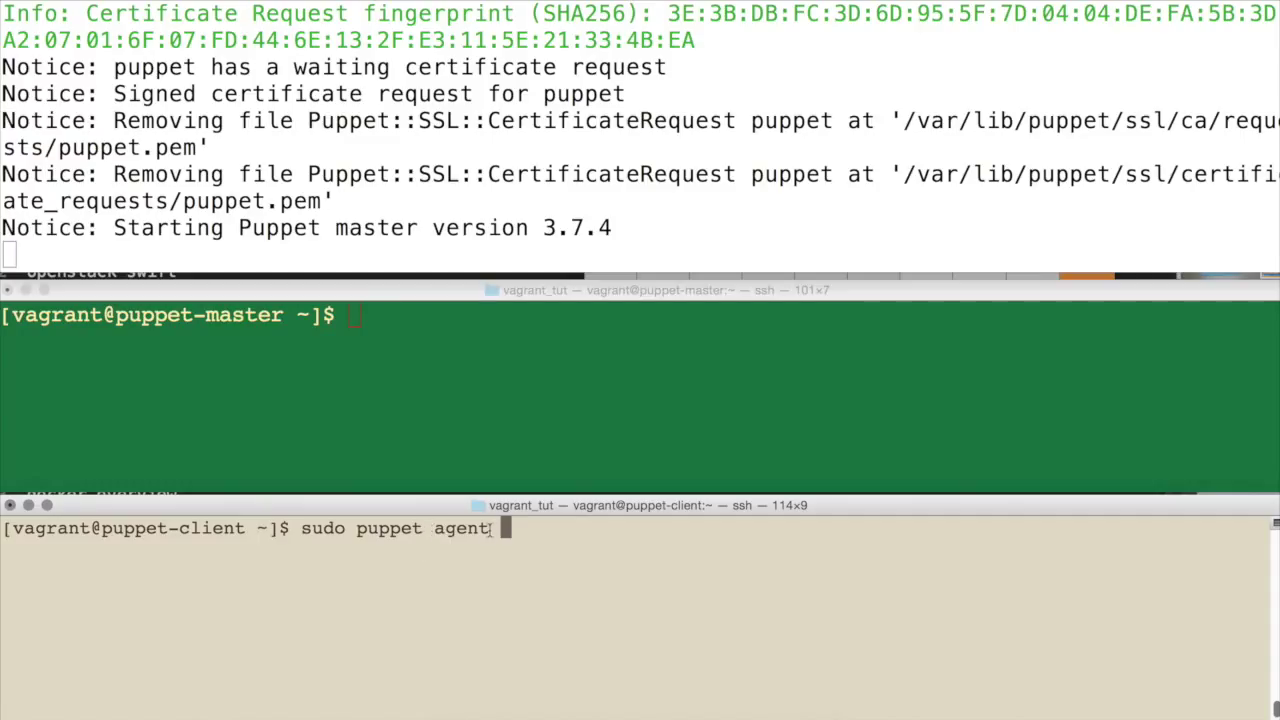
pyautogui.write('" "')
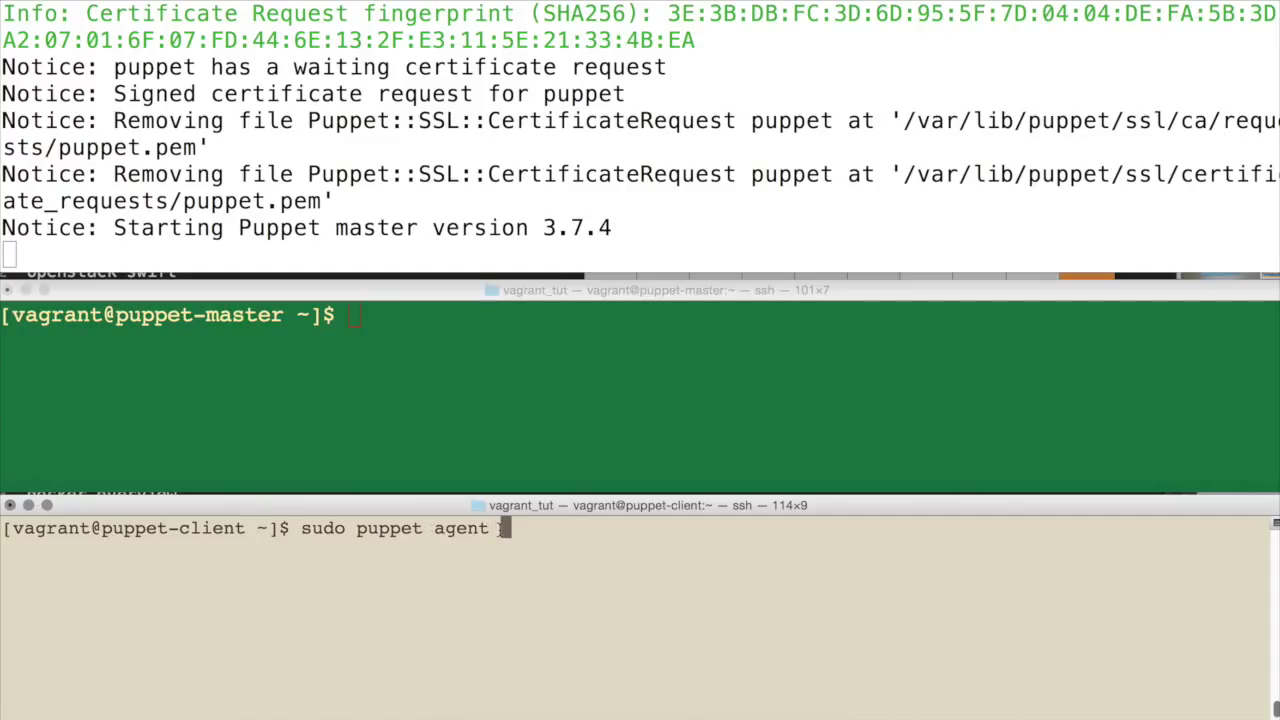
pyautogui.write('--test')
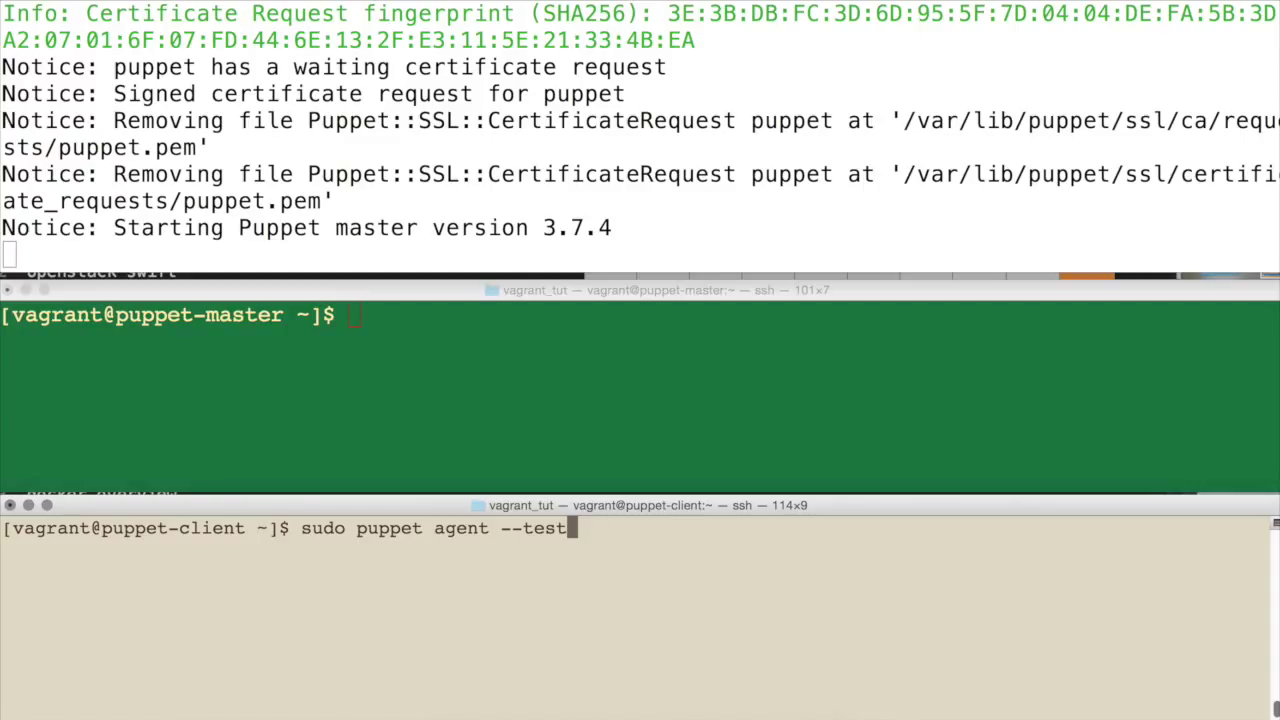
pyautogui.write('--wai')
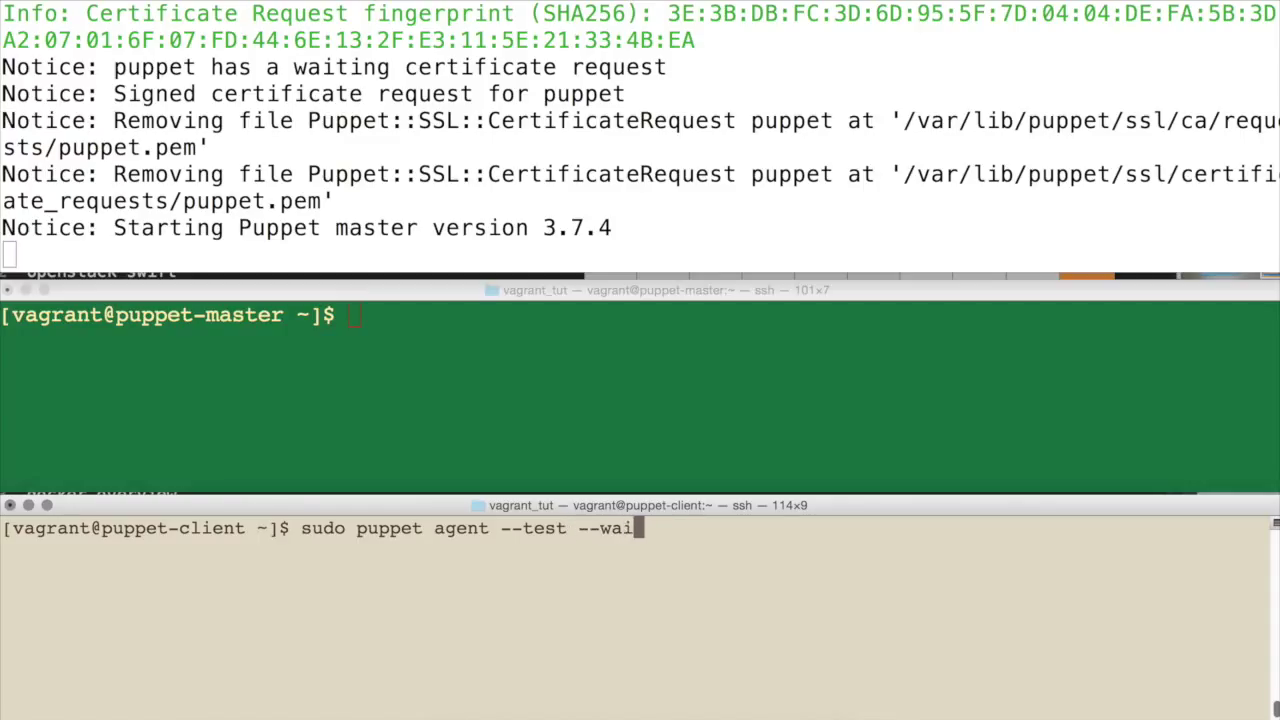
pyautogui.write('tfor')
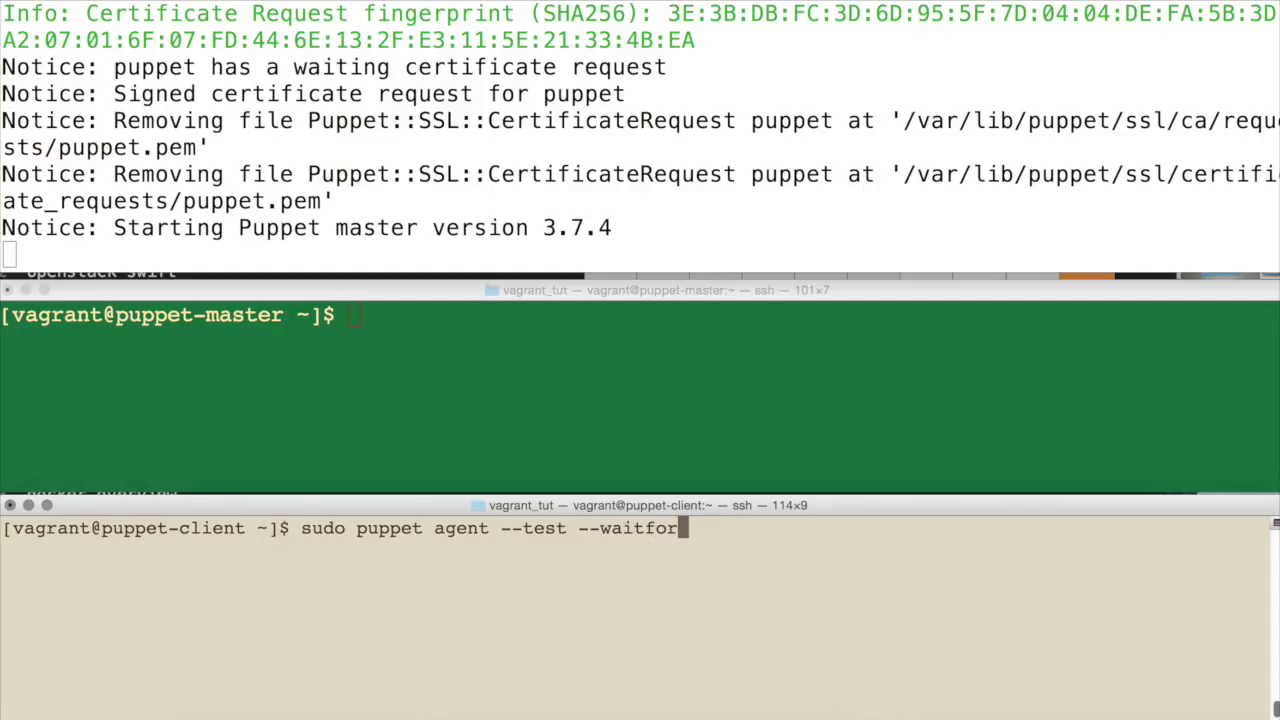
pyautogui.write('cert 60')
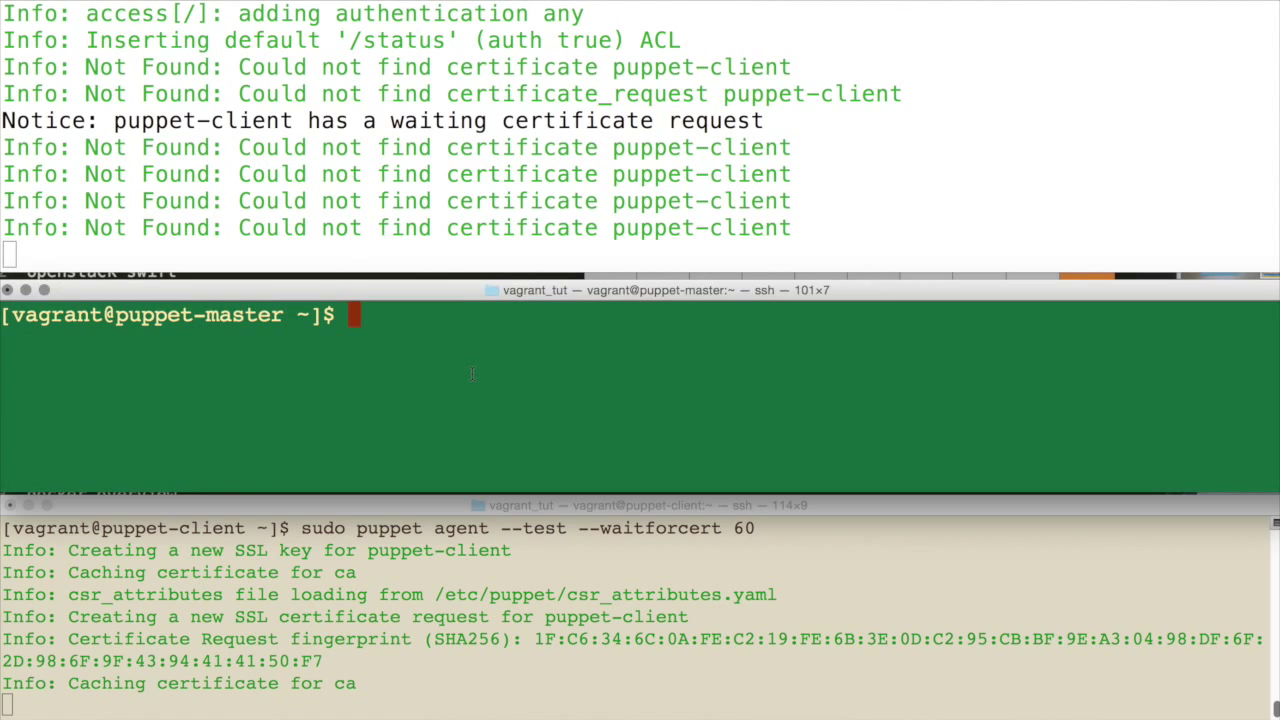
# List pending certificate requests on the master, showing puppet-client waiting.
pyautogui.write('sudo p')
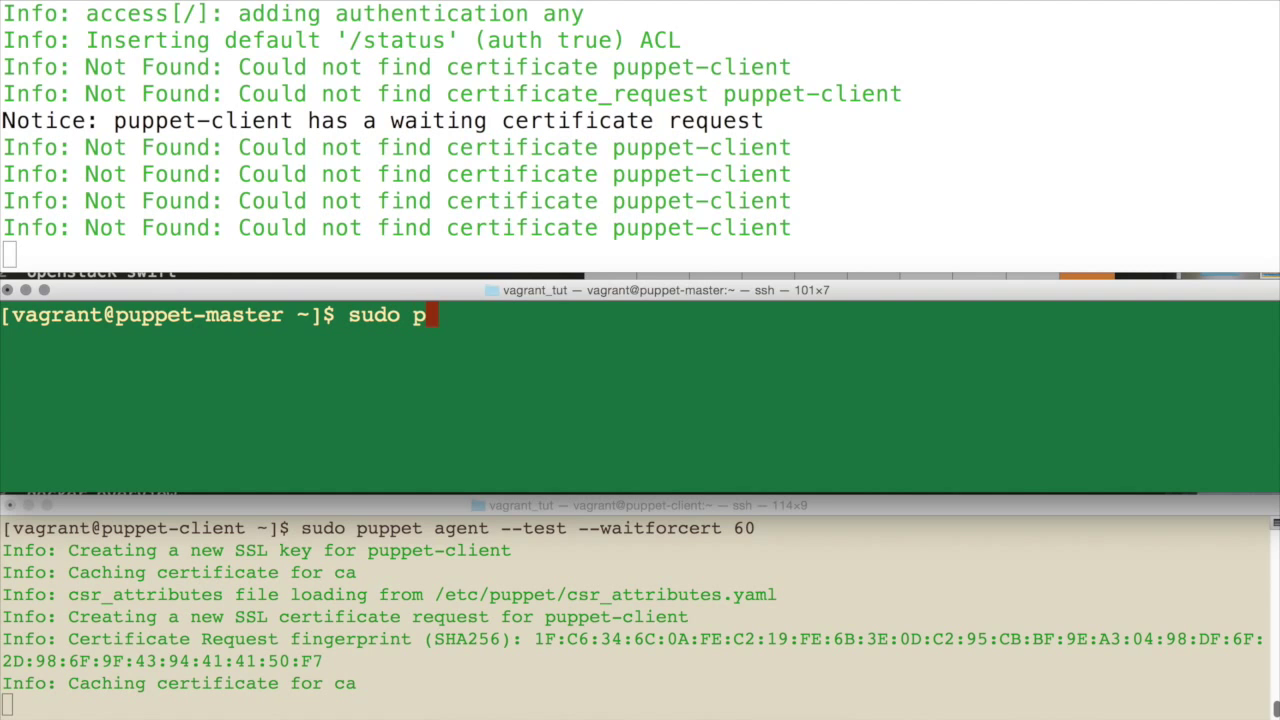
pyautogui.write('uppet')
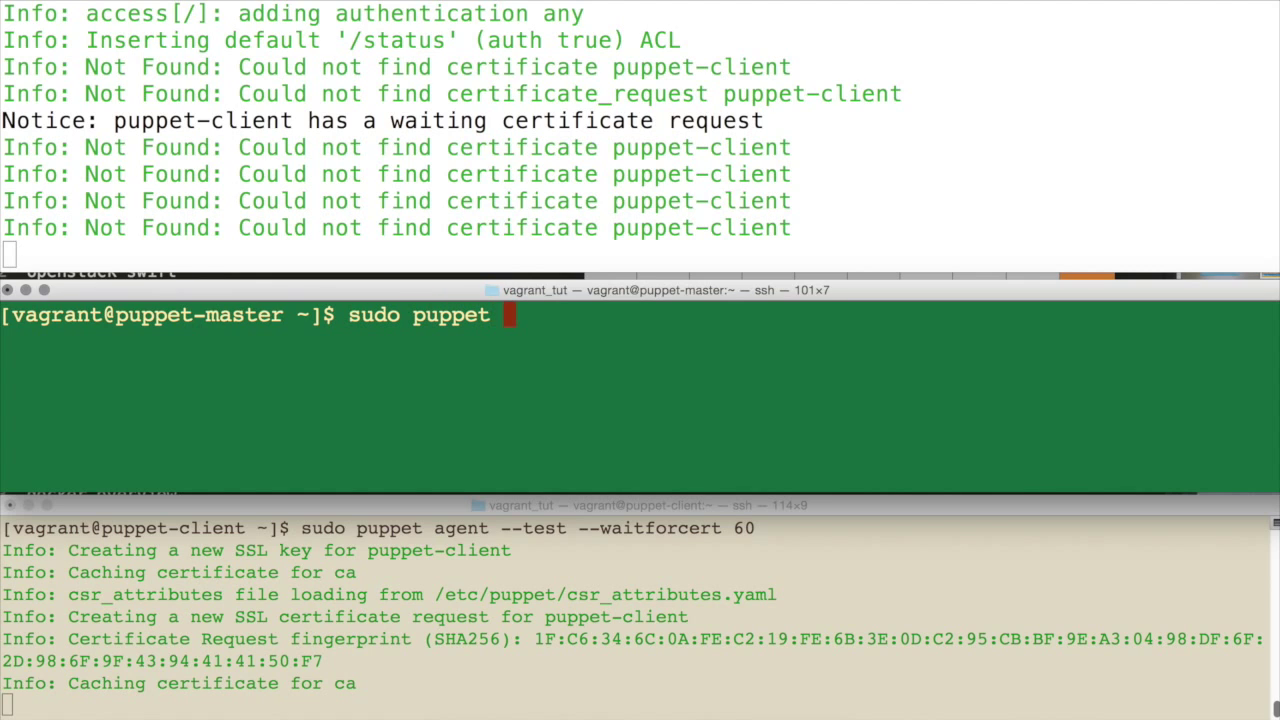
pyautogui.write('cert li')
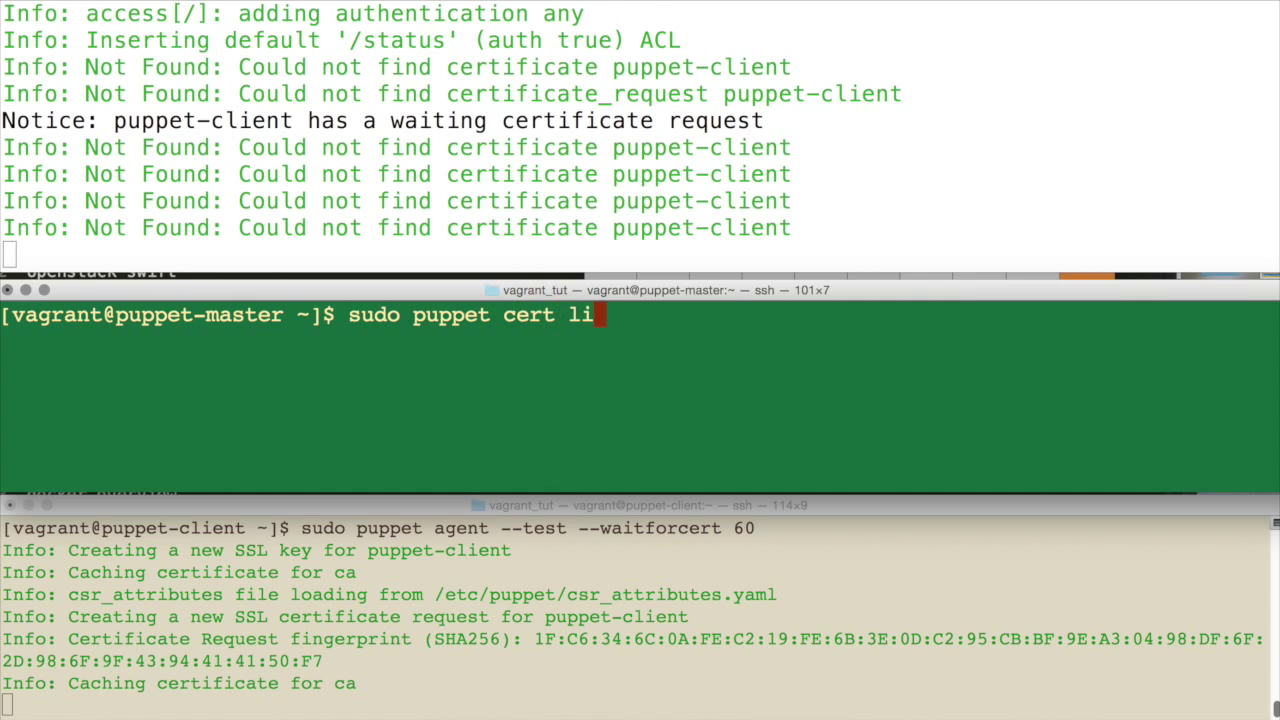
pyautogui.write('st')
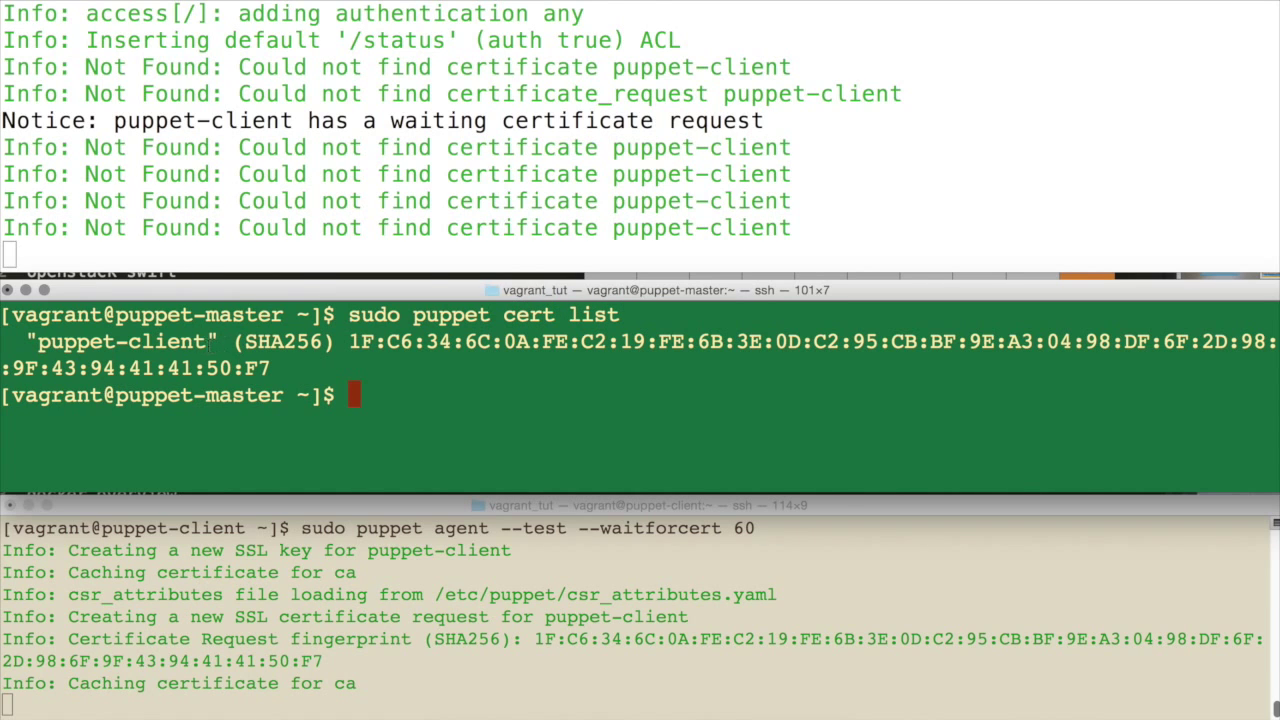
pyautogui.doubleClick(120, 341)
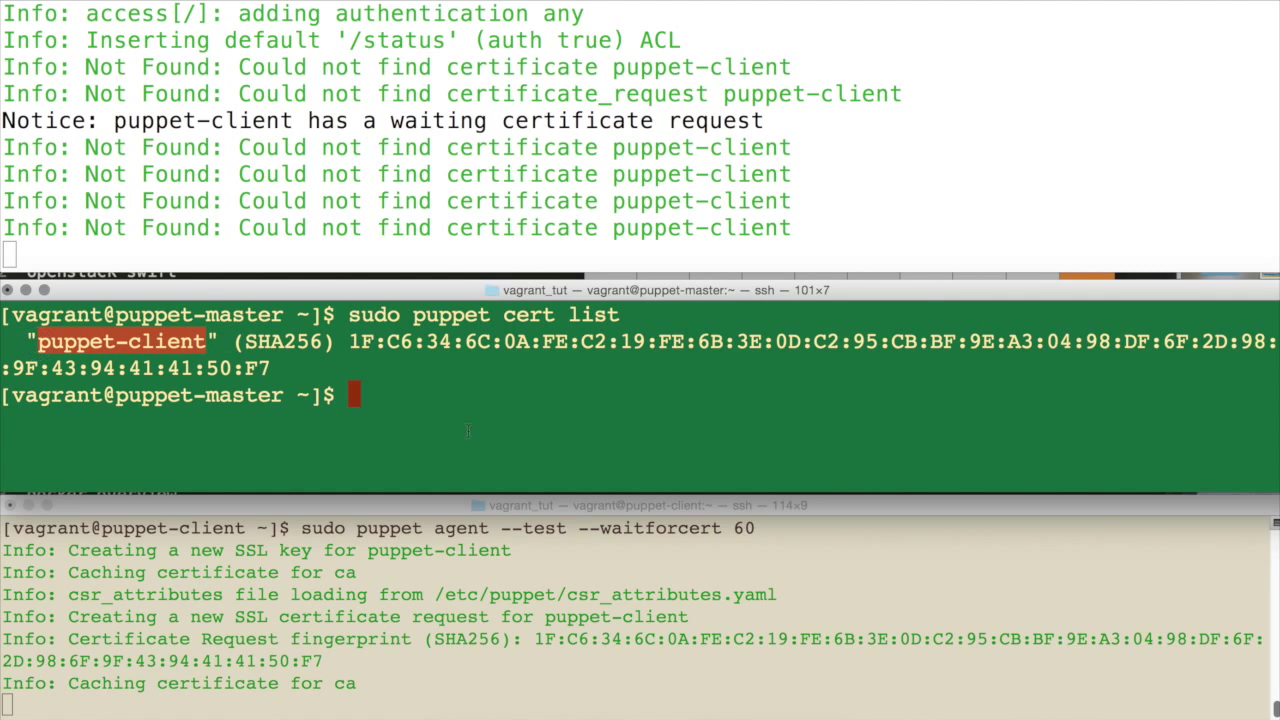
# Sign the puppet-client certificate with 'sudo puppet cert sign puppet-client'.
pyautogui.write('sudo')
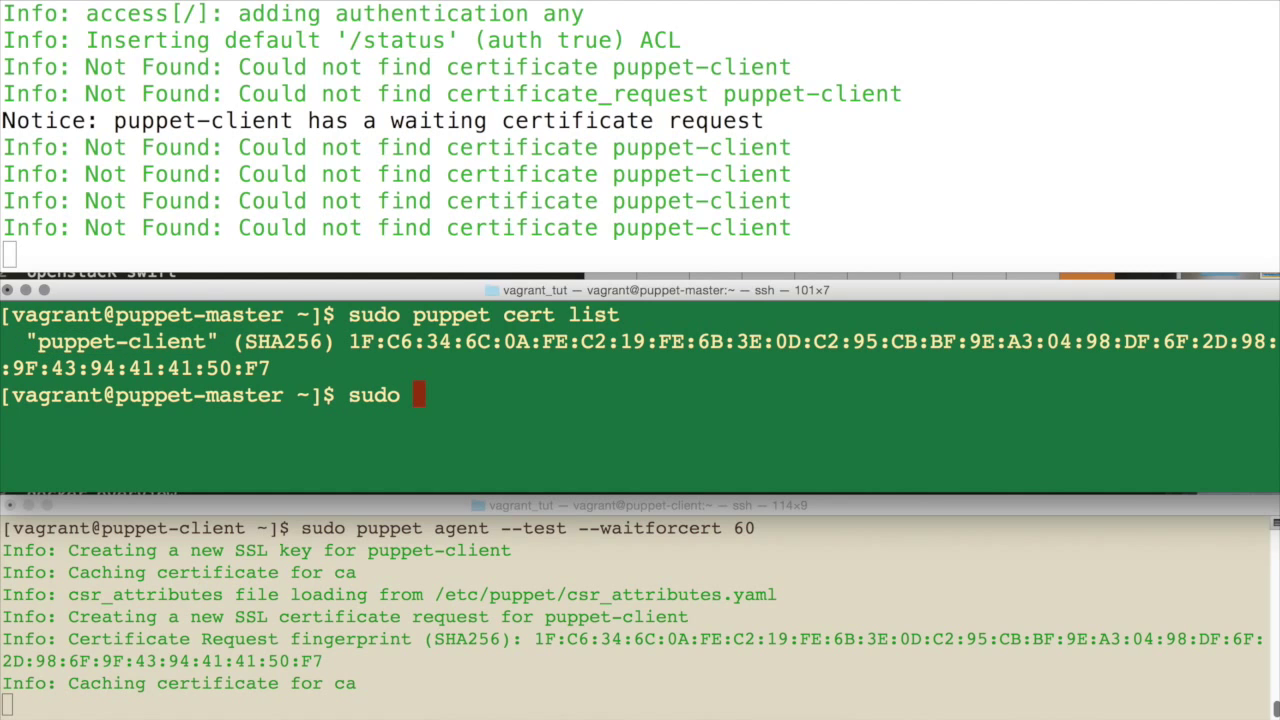
pyautogui.write('puppet')
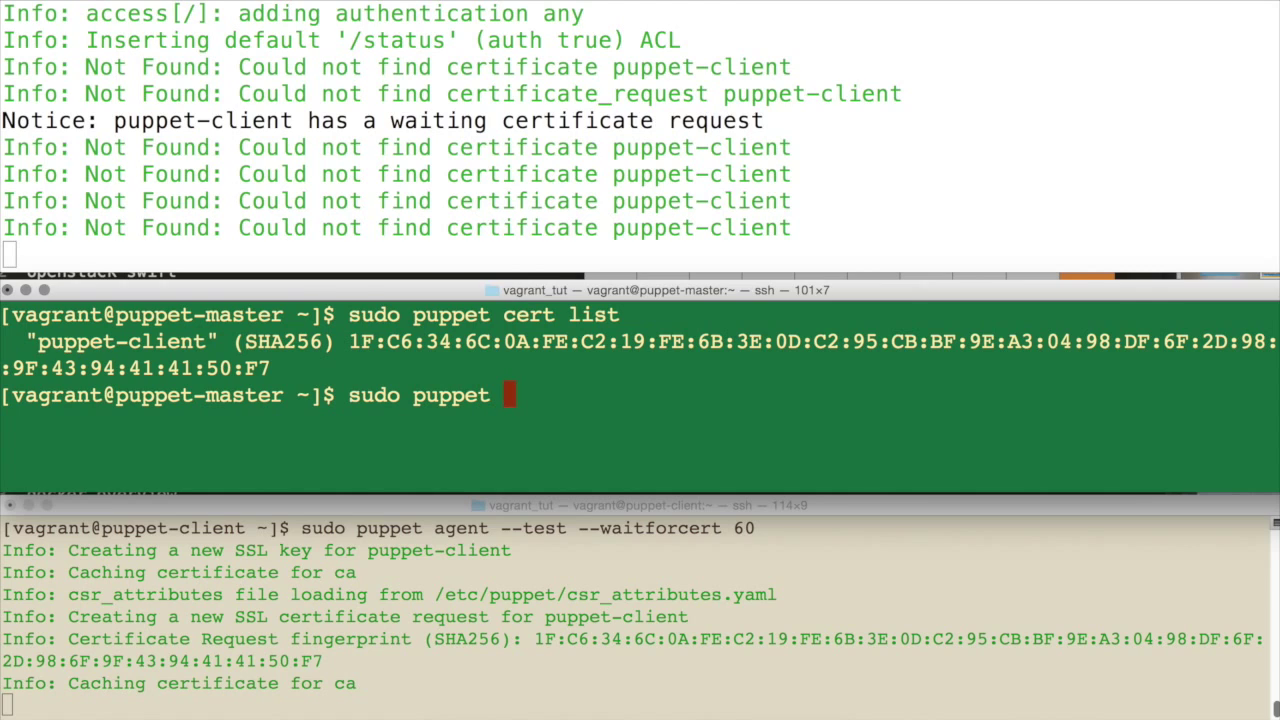
pyautogui.write('cert sign')
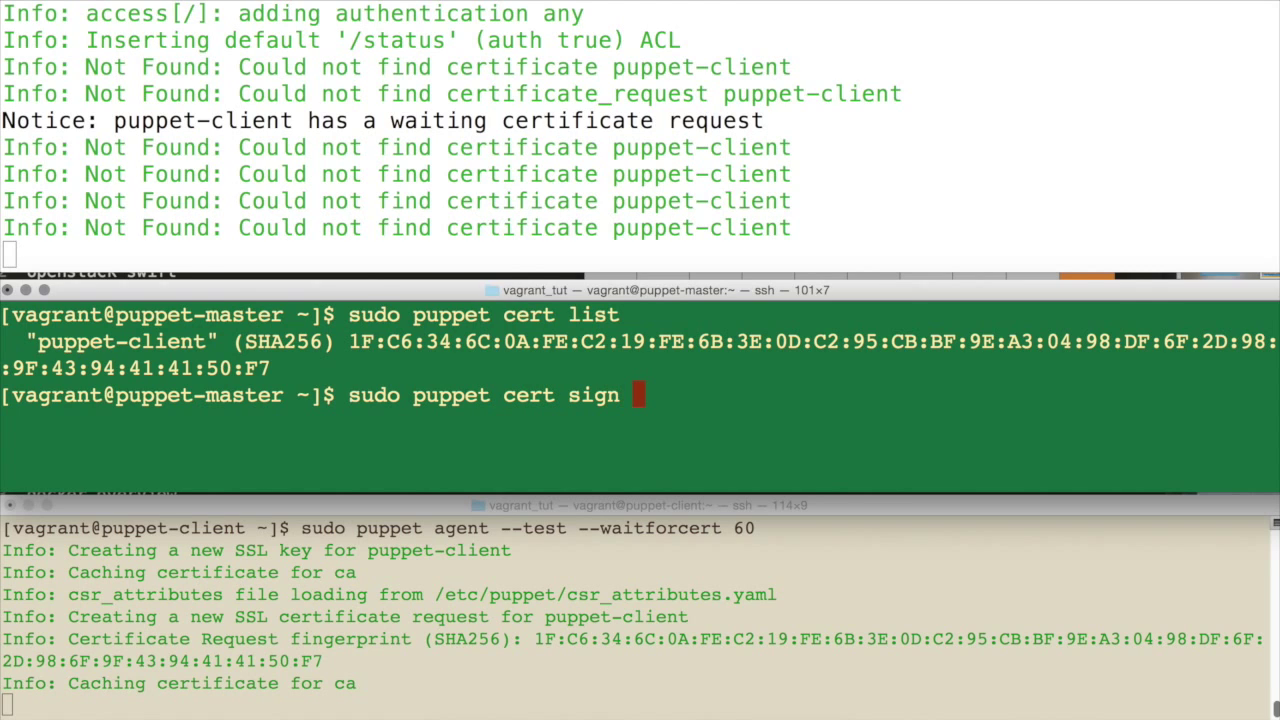
pyautogui.write('puppe')
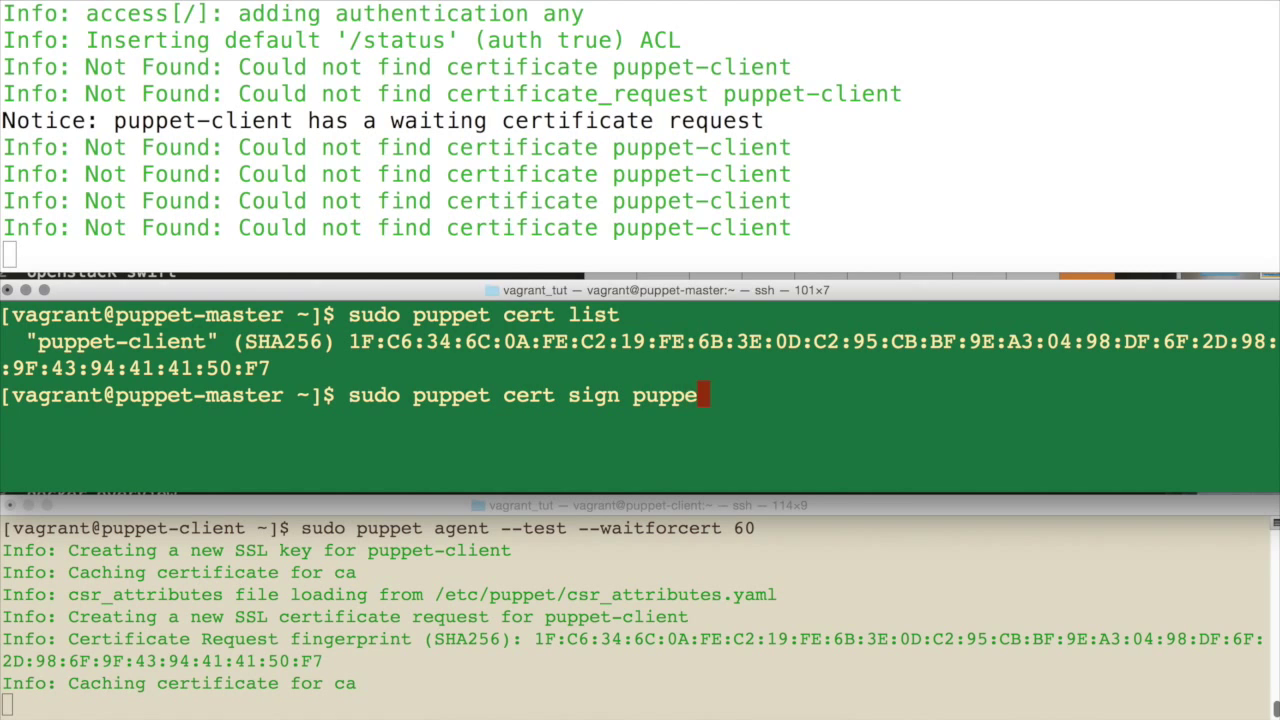
pyautogui.write('t-')
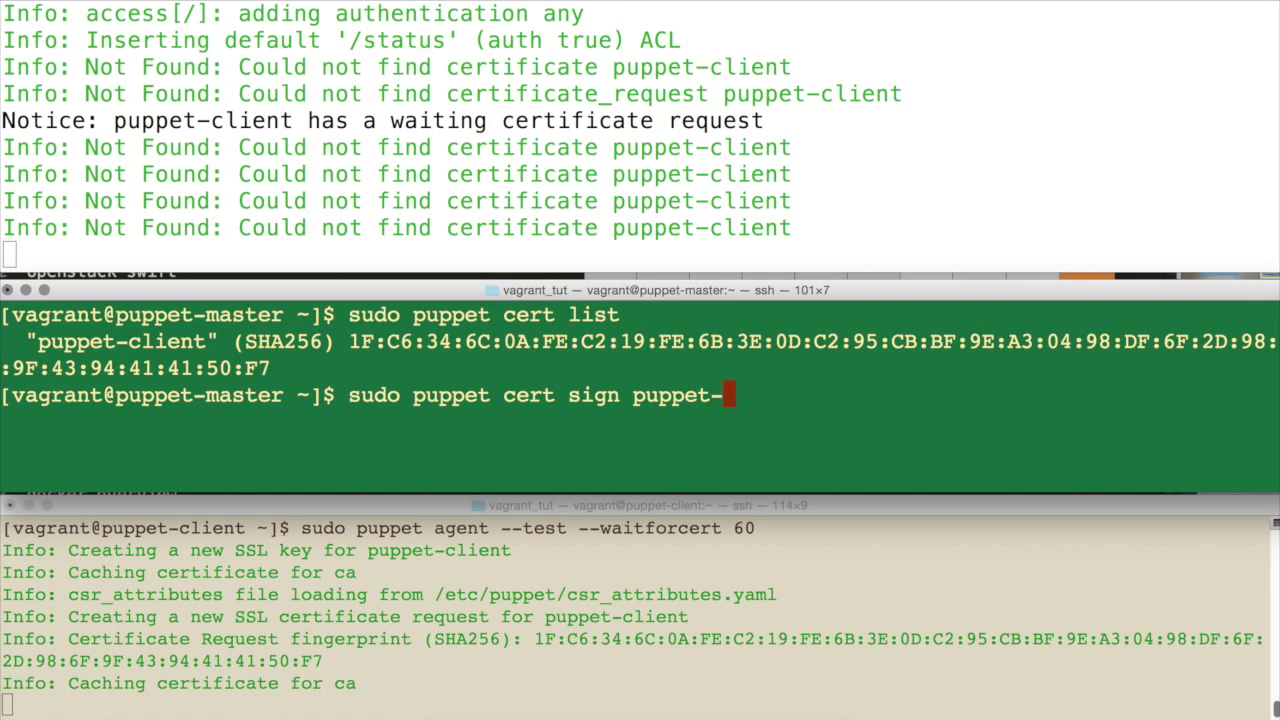
pyautogui.write('client')
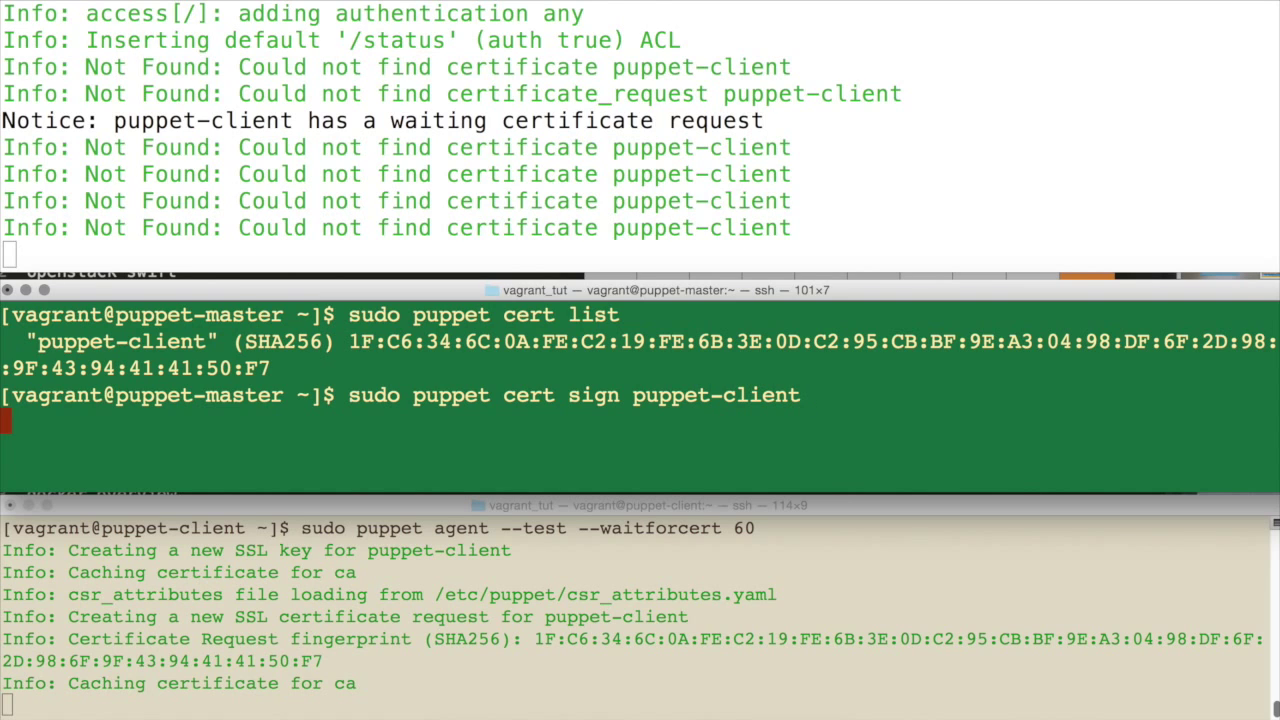
pyautogui.press('Return')
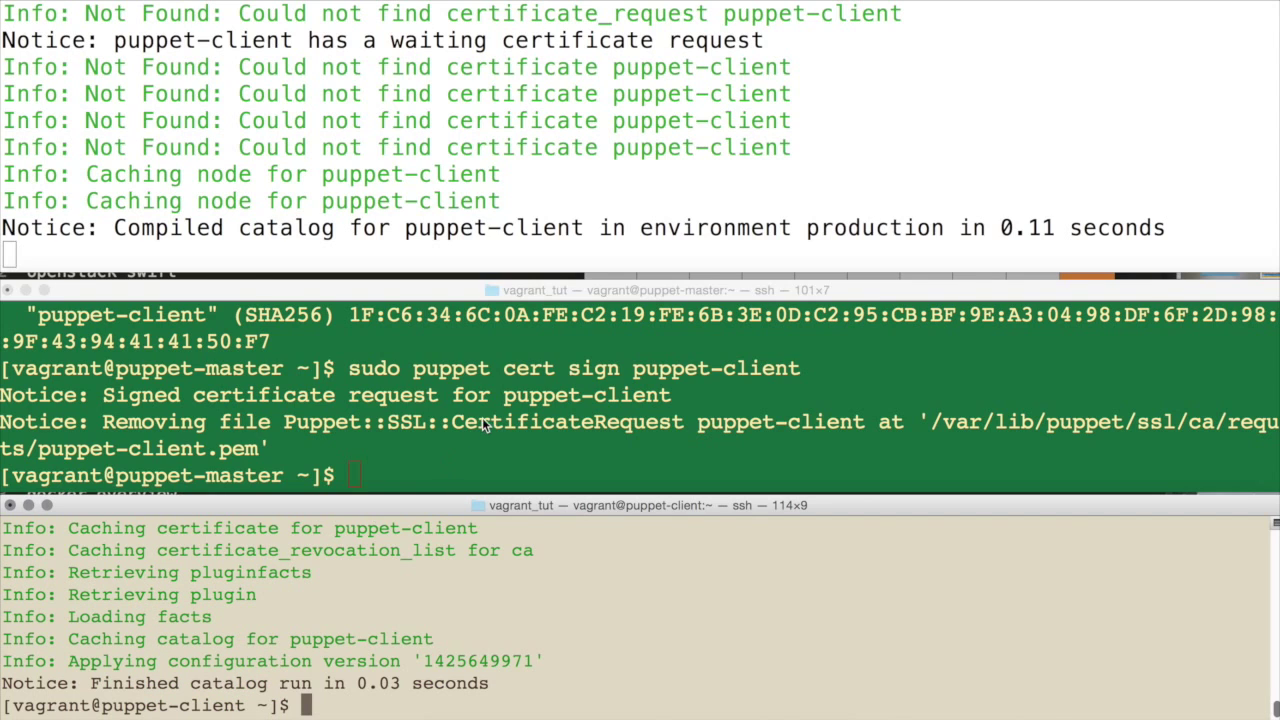
# Run 'puppet cert list -a' showing puppet and puppet-client signed, with puppet's alternate DNS names.
pyautogui.write('puppet')
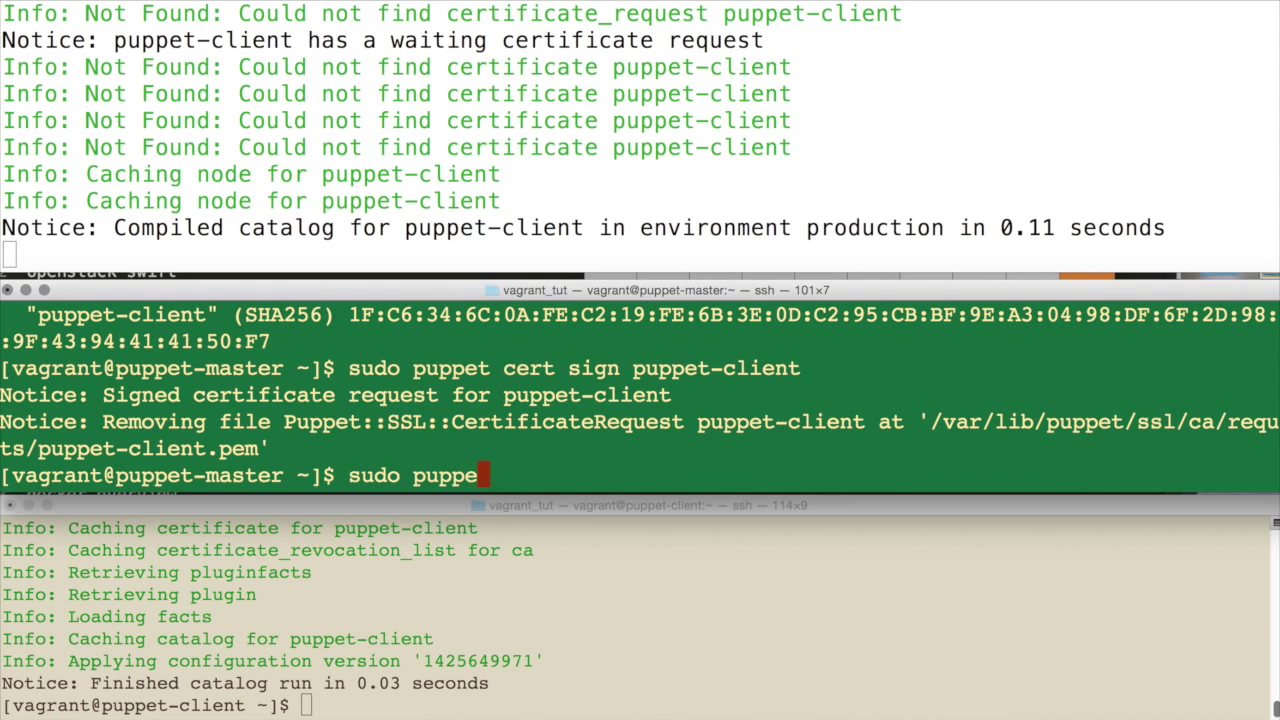
pyautogui.write('cert list -a')
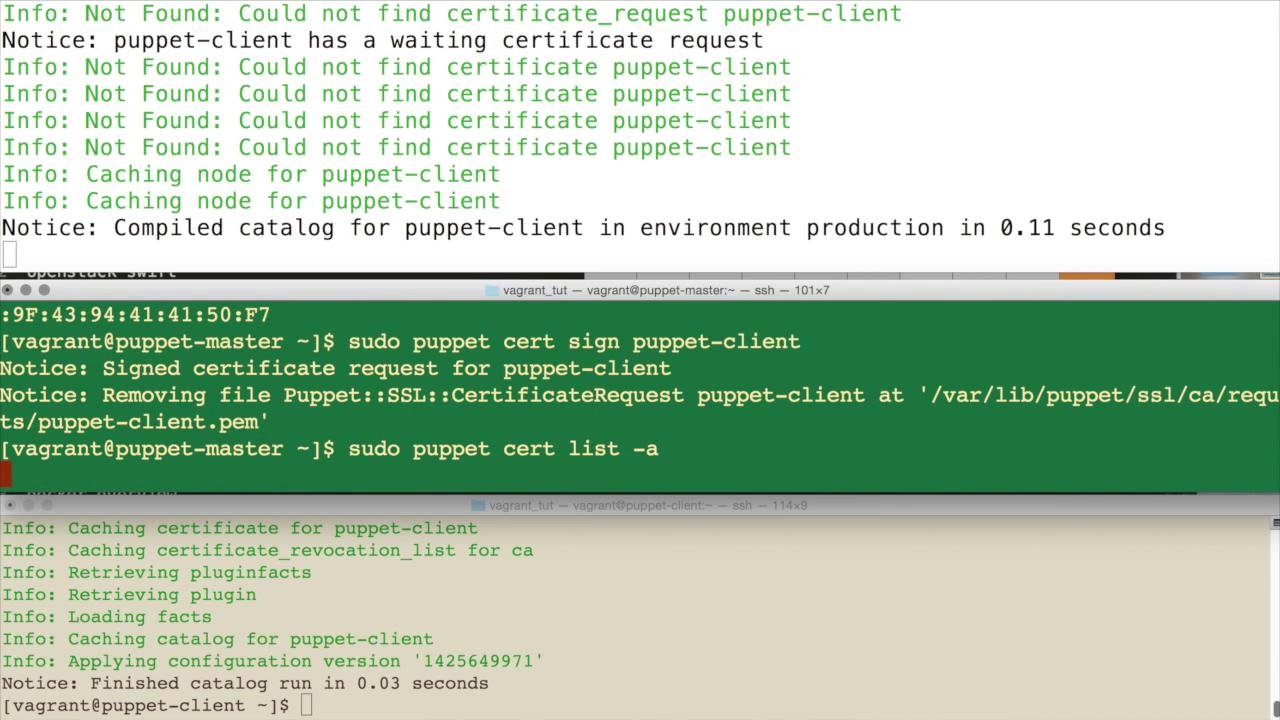
pyautogui.press('Return')
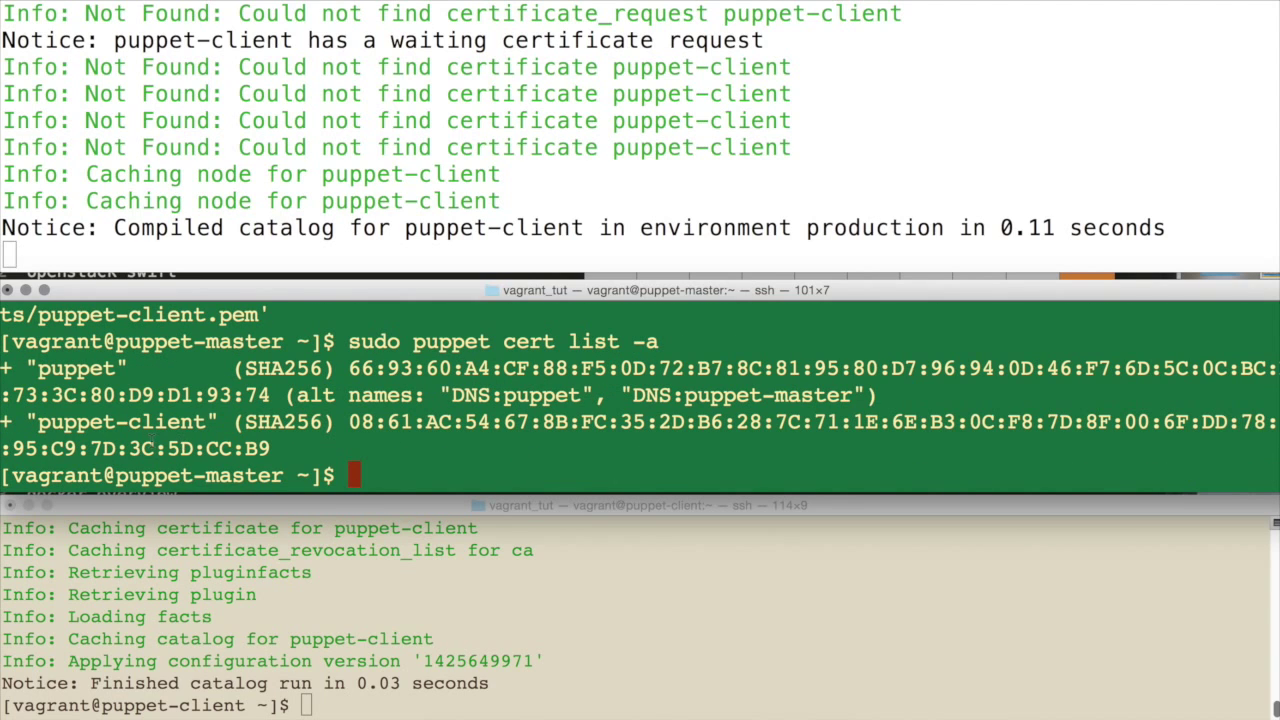
pyautogui.doubleClick(75, 368)
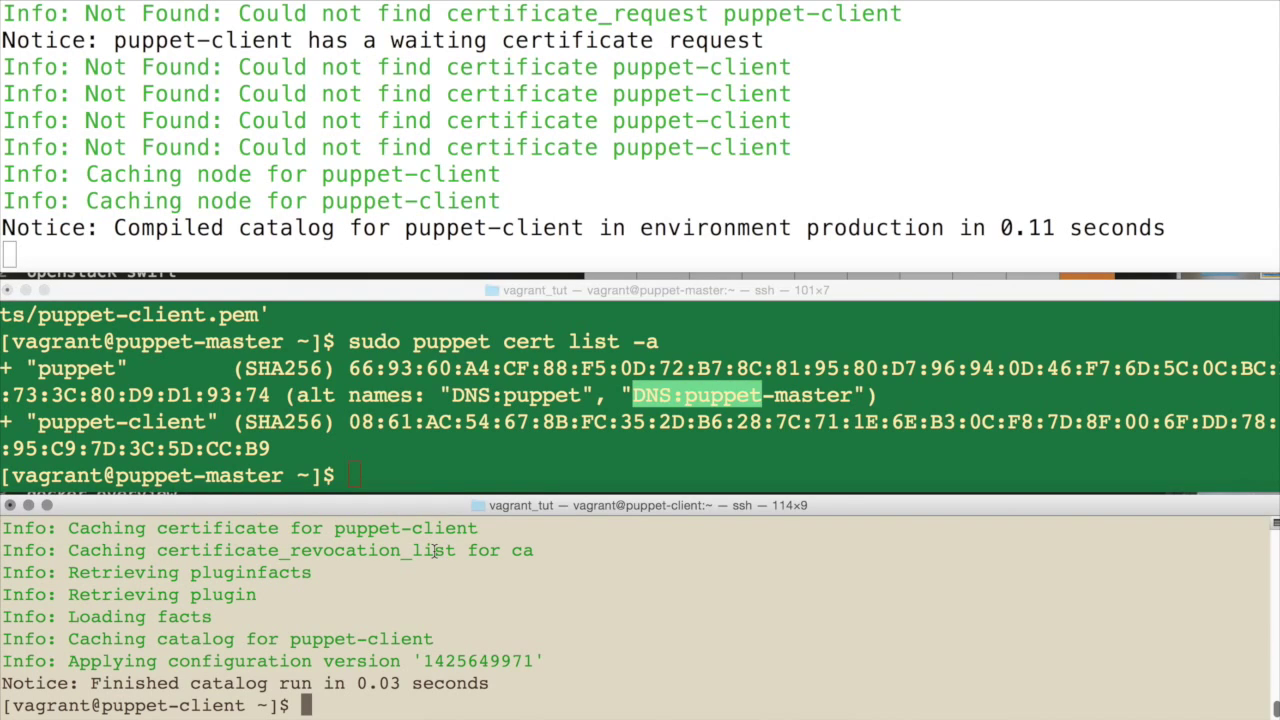
pyautogui.write('sudo vi /')
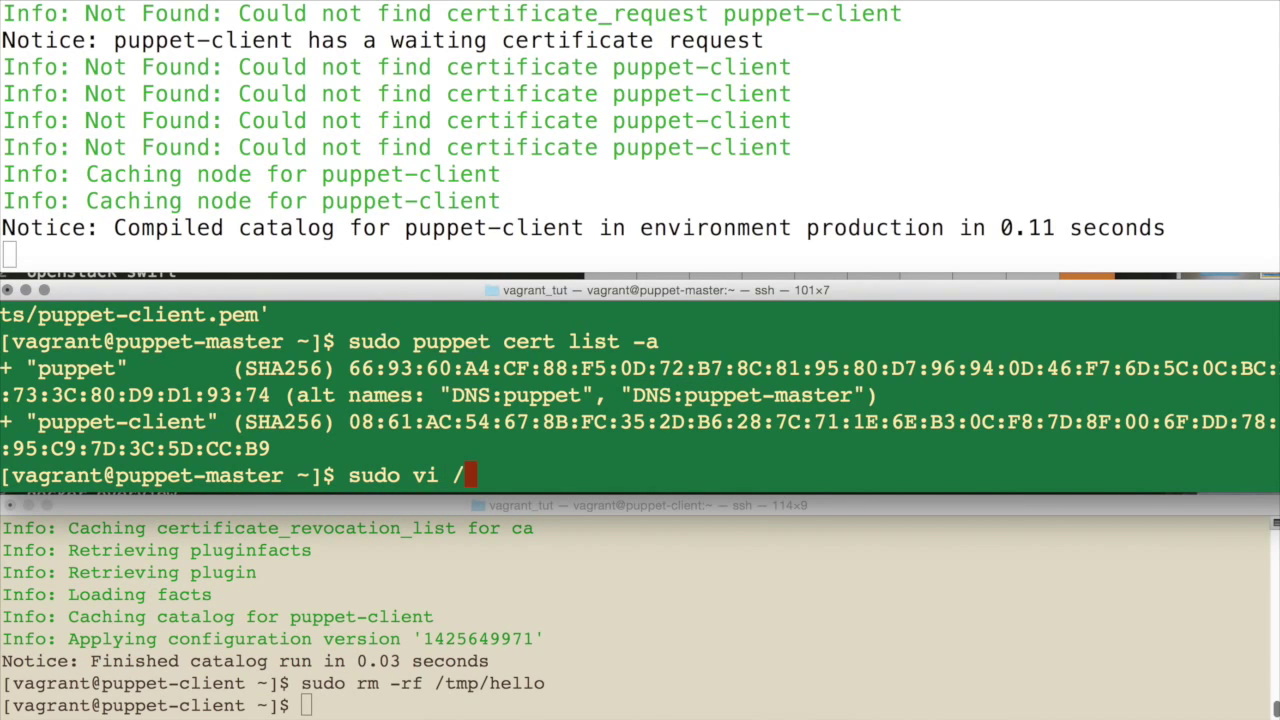
pyautogui.write('etc/puppet/')
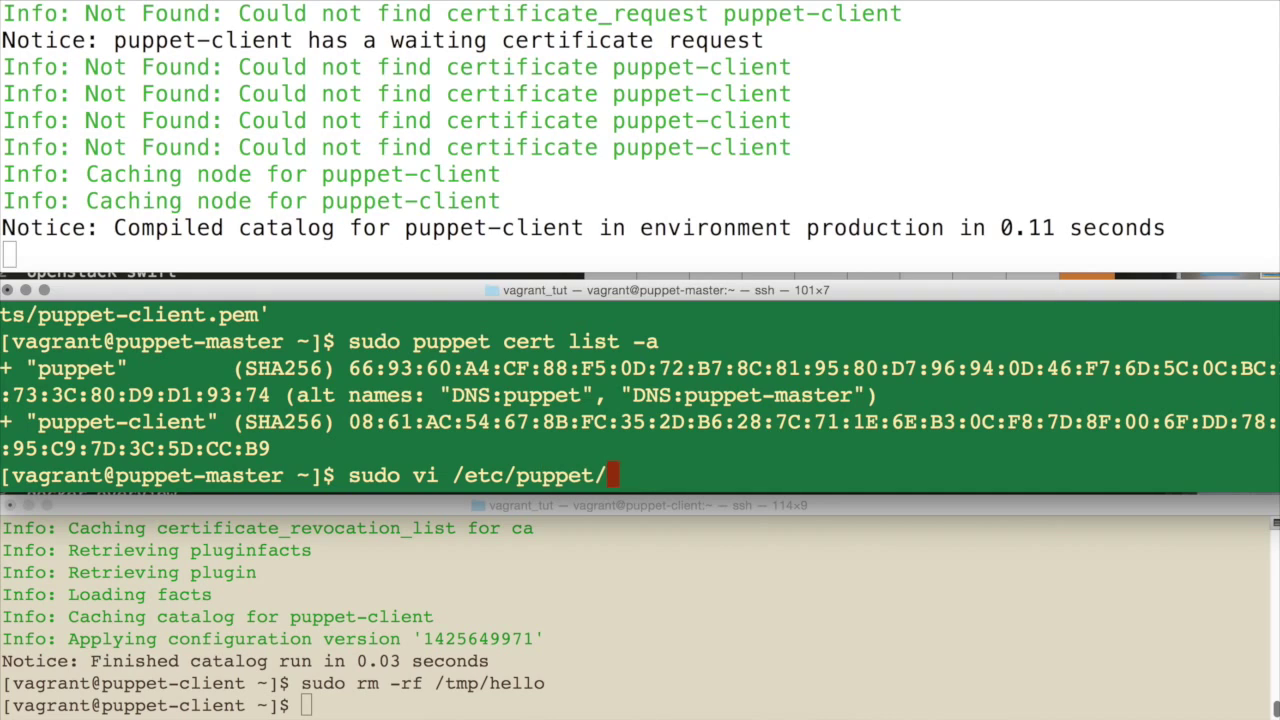
pyautogui.write('manifests/')
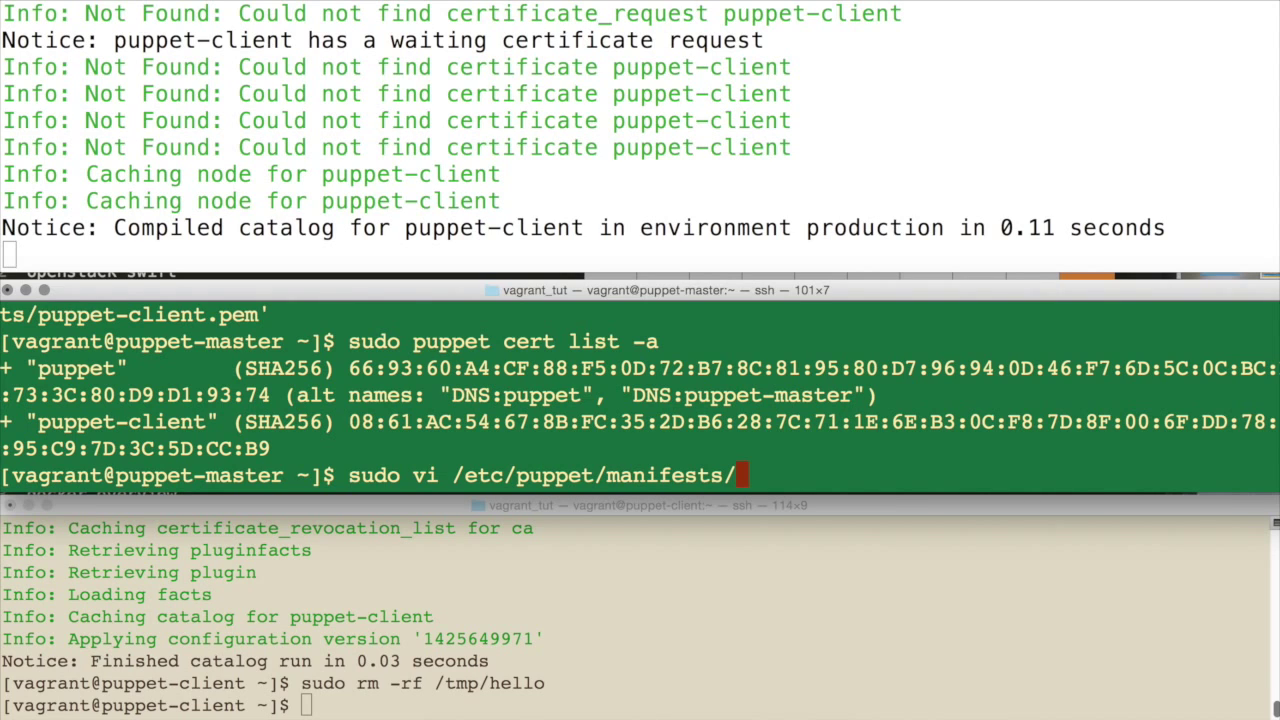
pyautogui.write('site.pp')
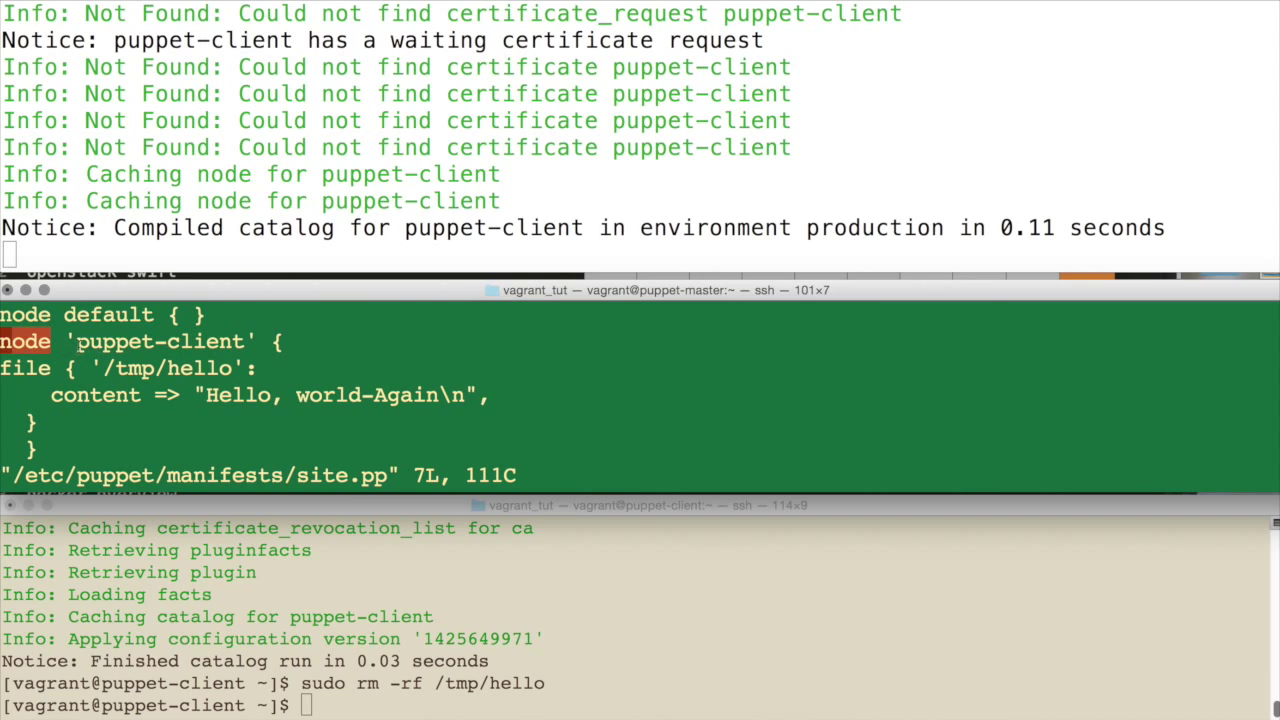
pyautogui.doubleClick(160, 342)
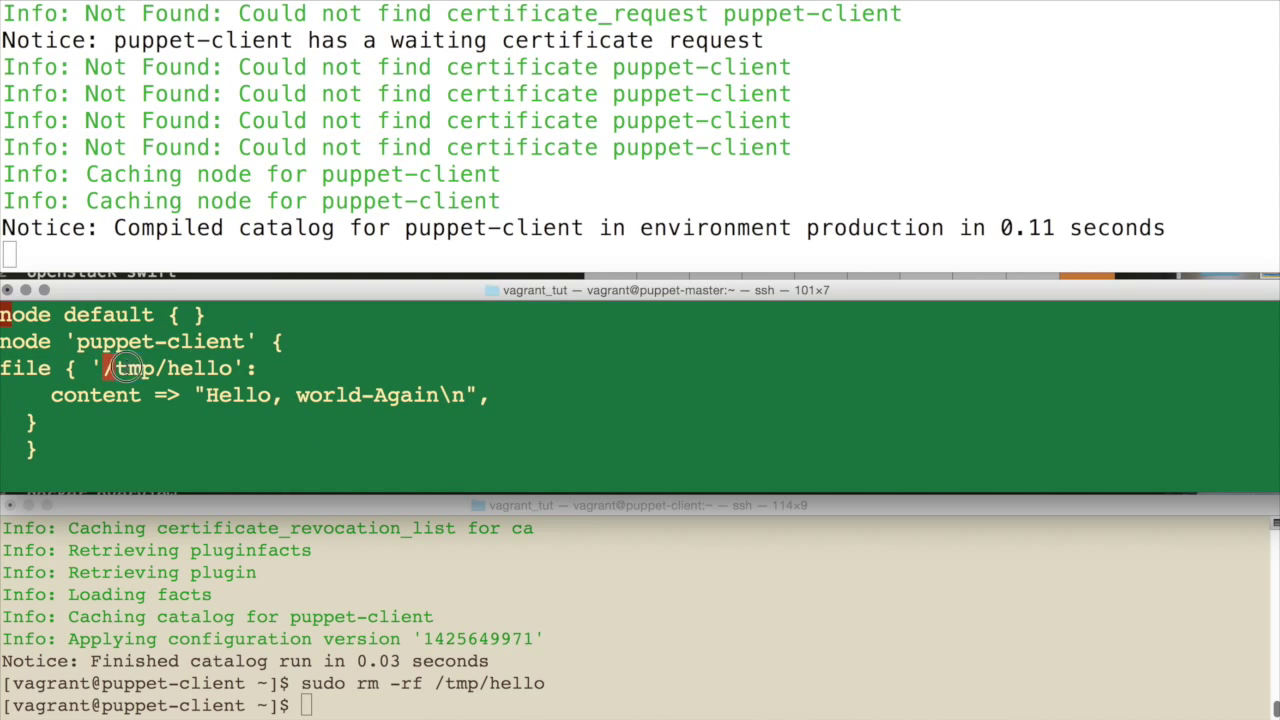
pyautogui.doubleClick(165, 368)
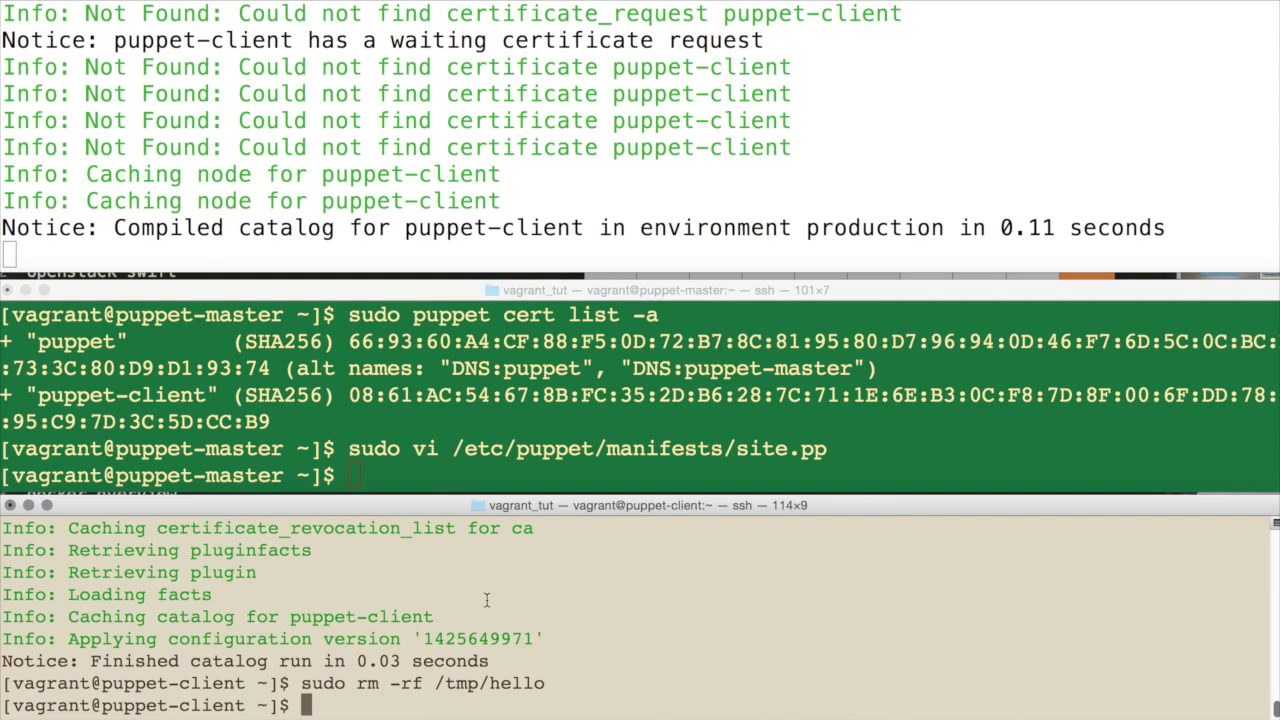
# Run 'sudo puppet agent --test --verbose --no-daemonize' on the client to recreate /tmp/hello.
pyautogui.write('sudo puppet a')
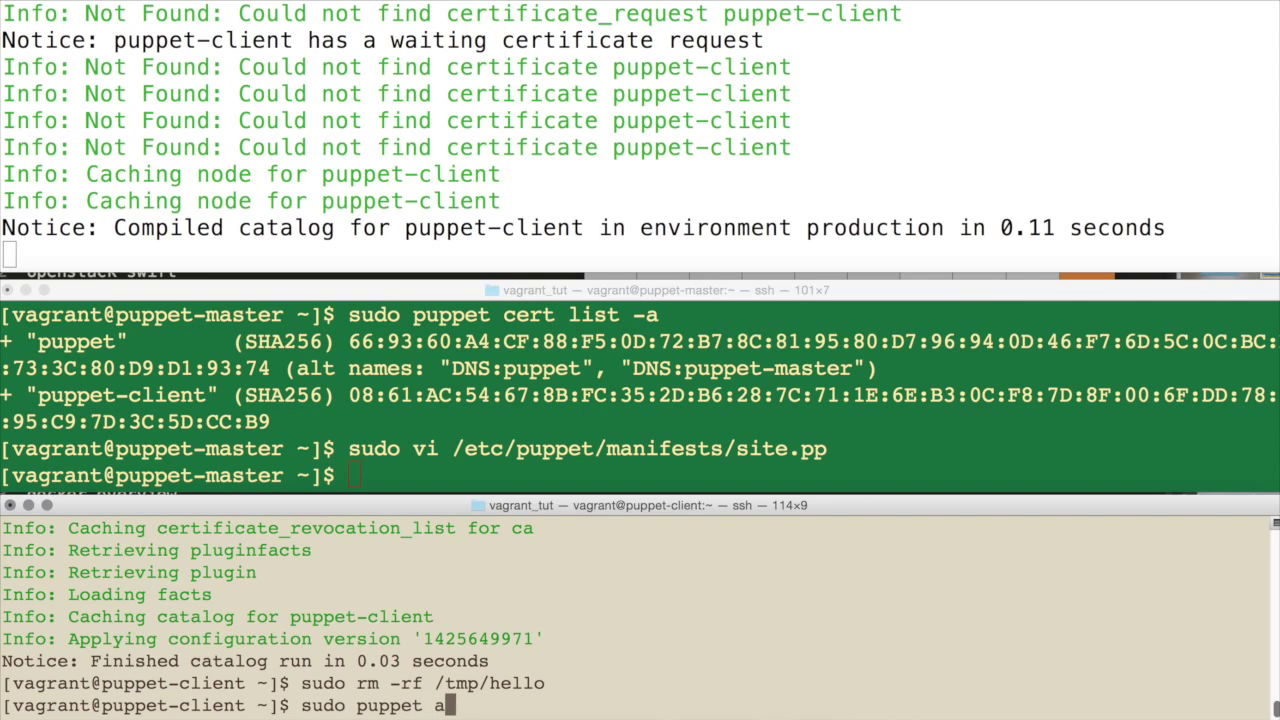
pyautogui.write('gent --test')
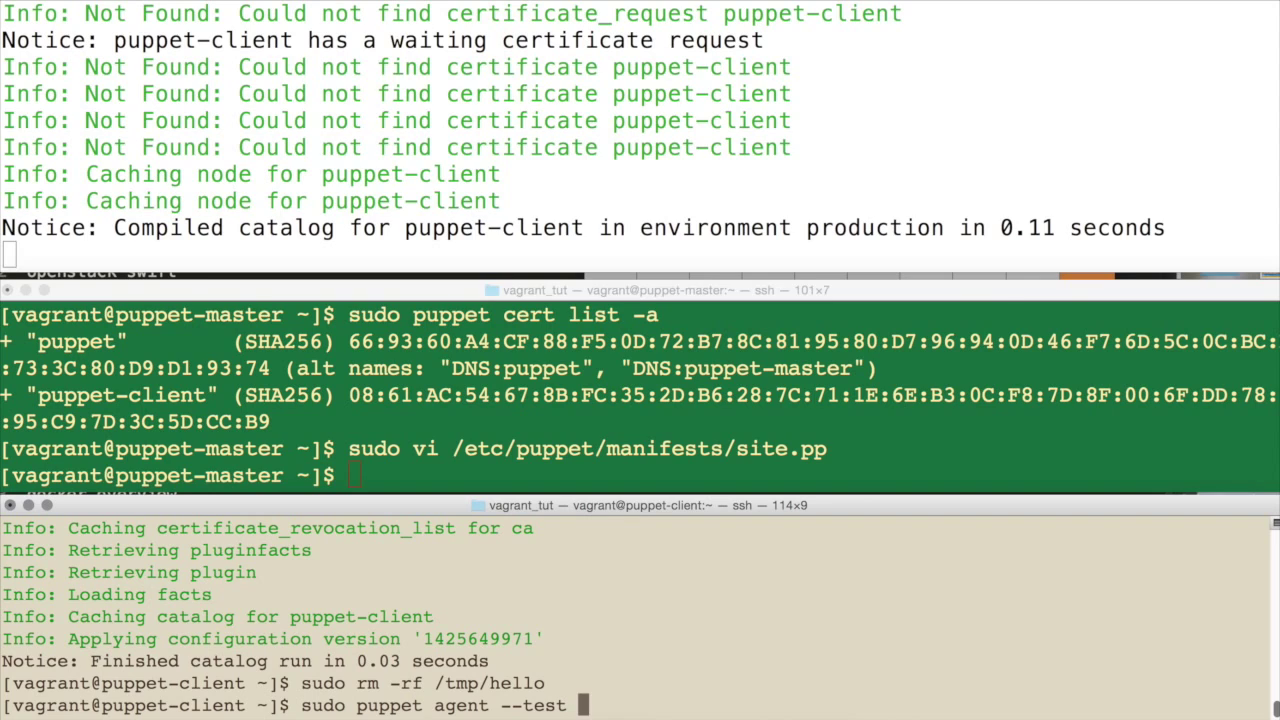
pyautogui.write('--ver')
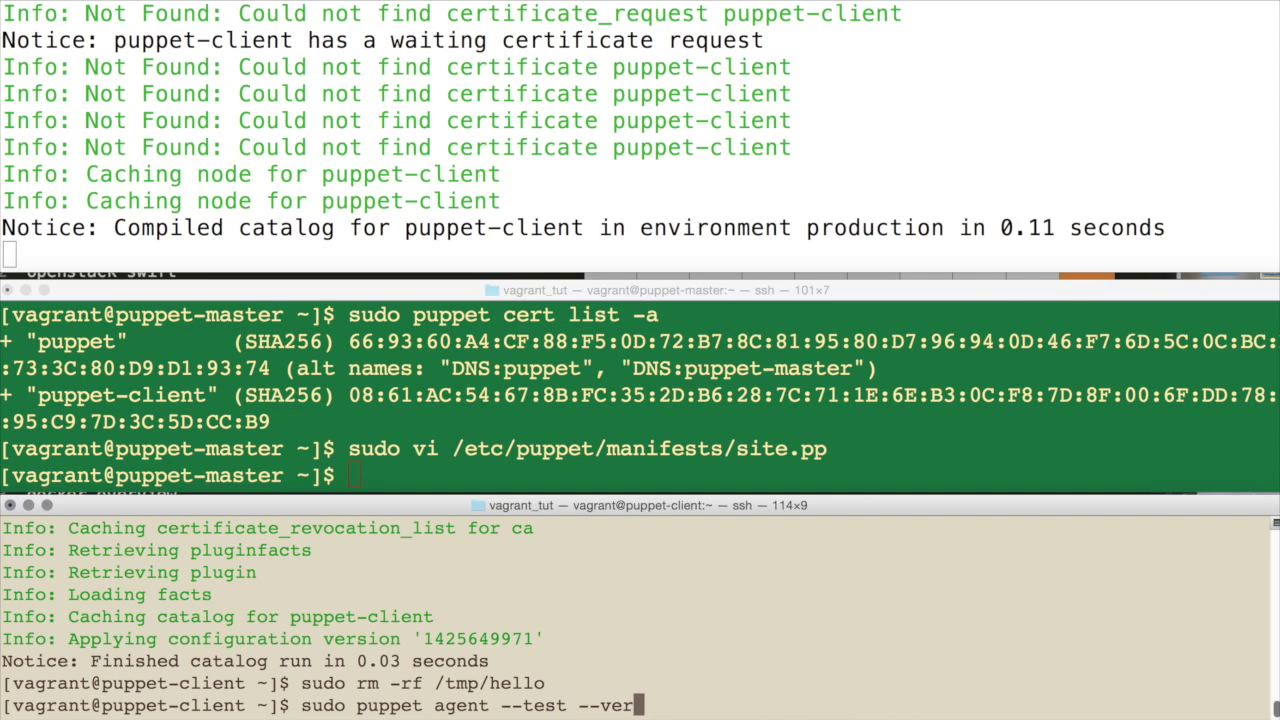
pyautogui.write('bose')
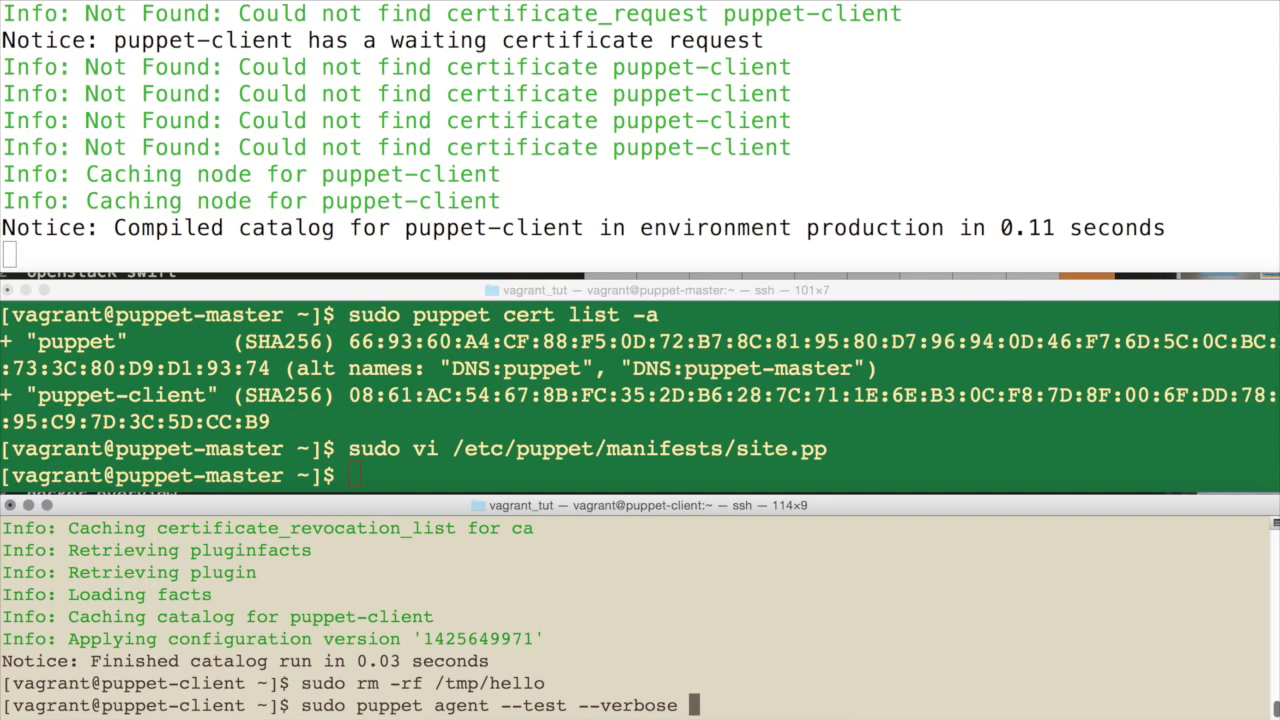
pyautogui.write('--')
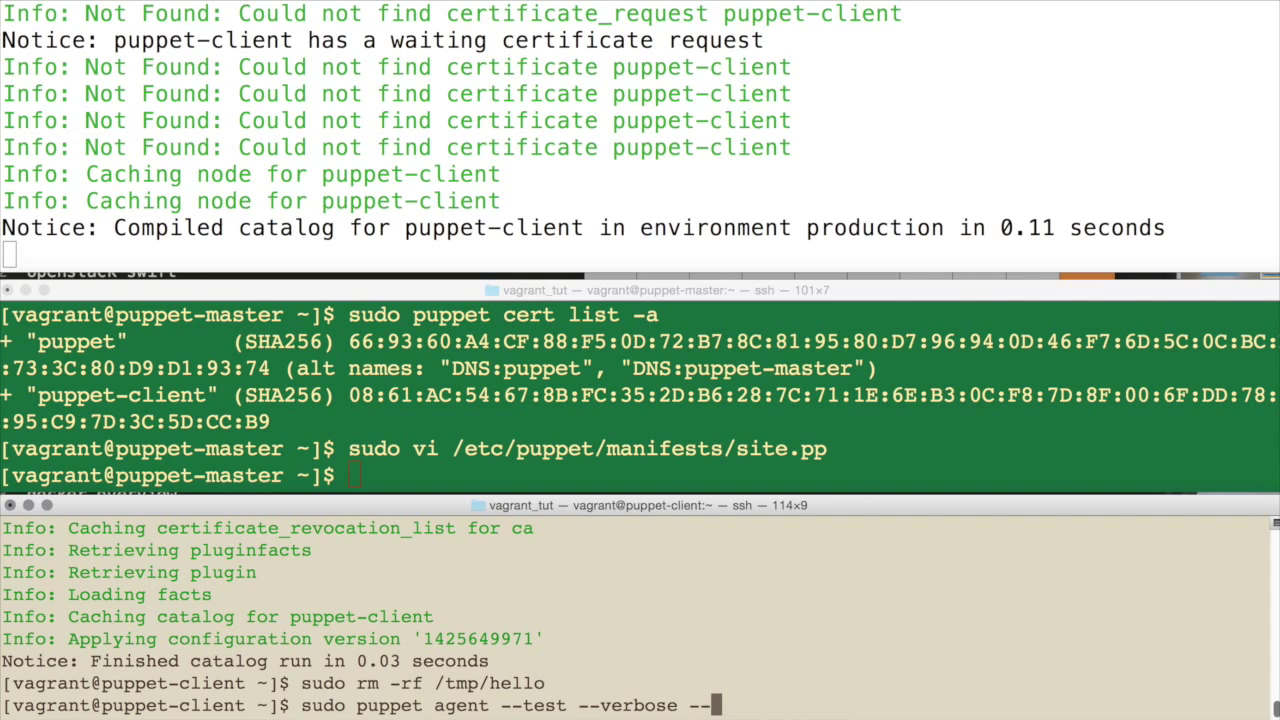
pyautogui.write('no')
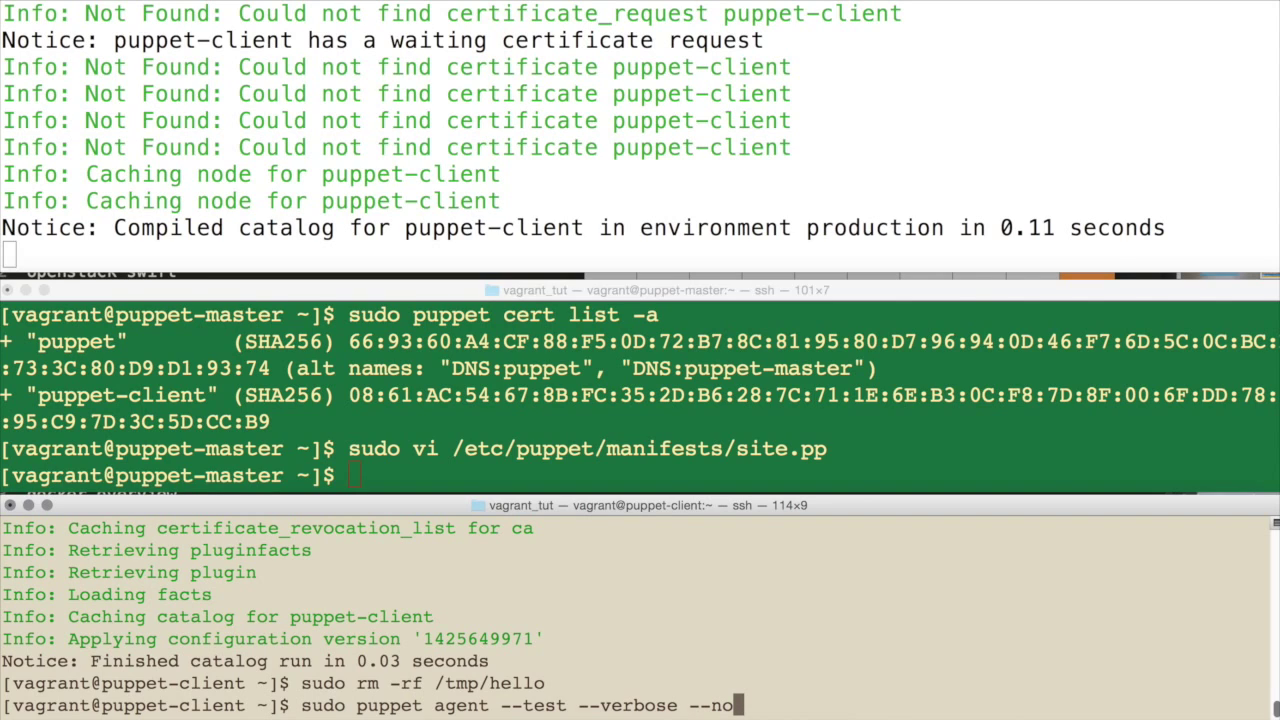
pyautogui.write('d')
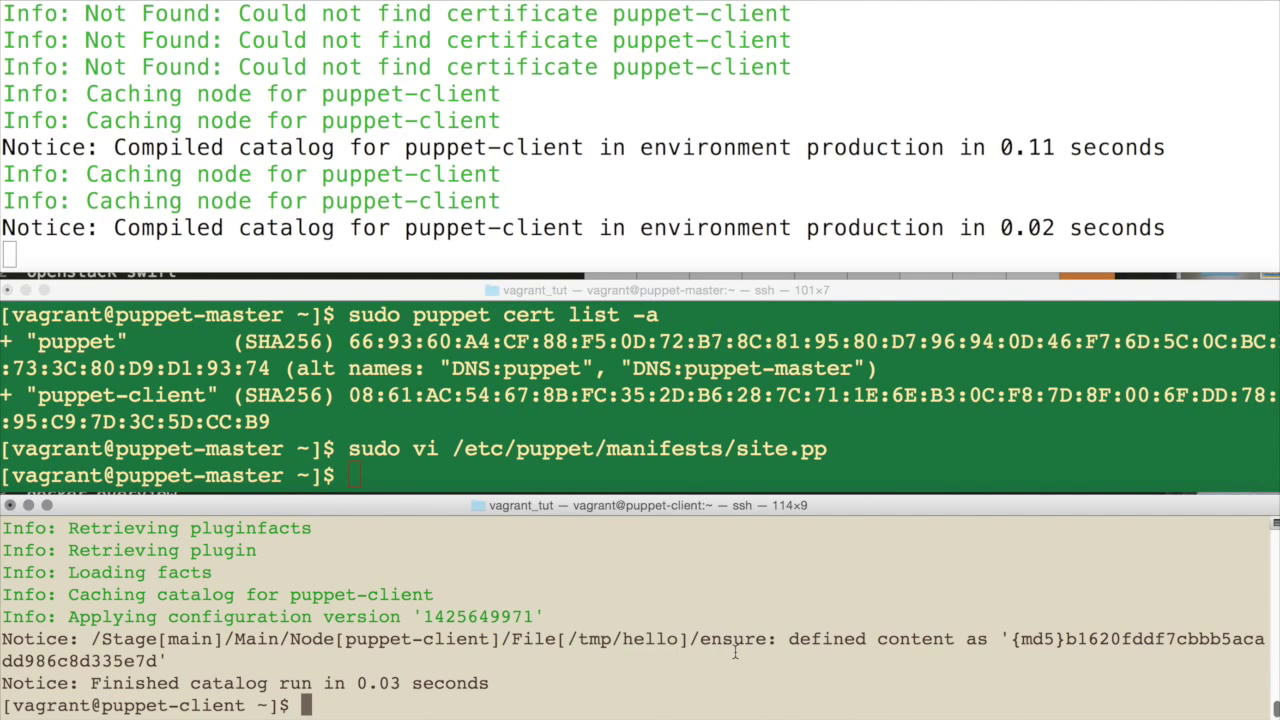
pyautogui.write('cat')
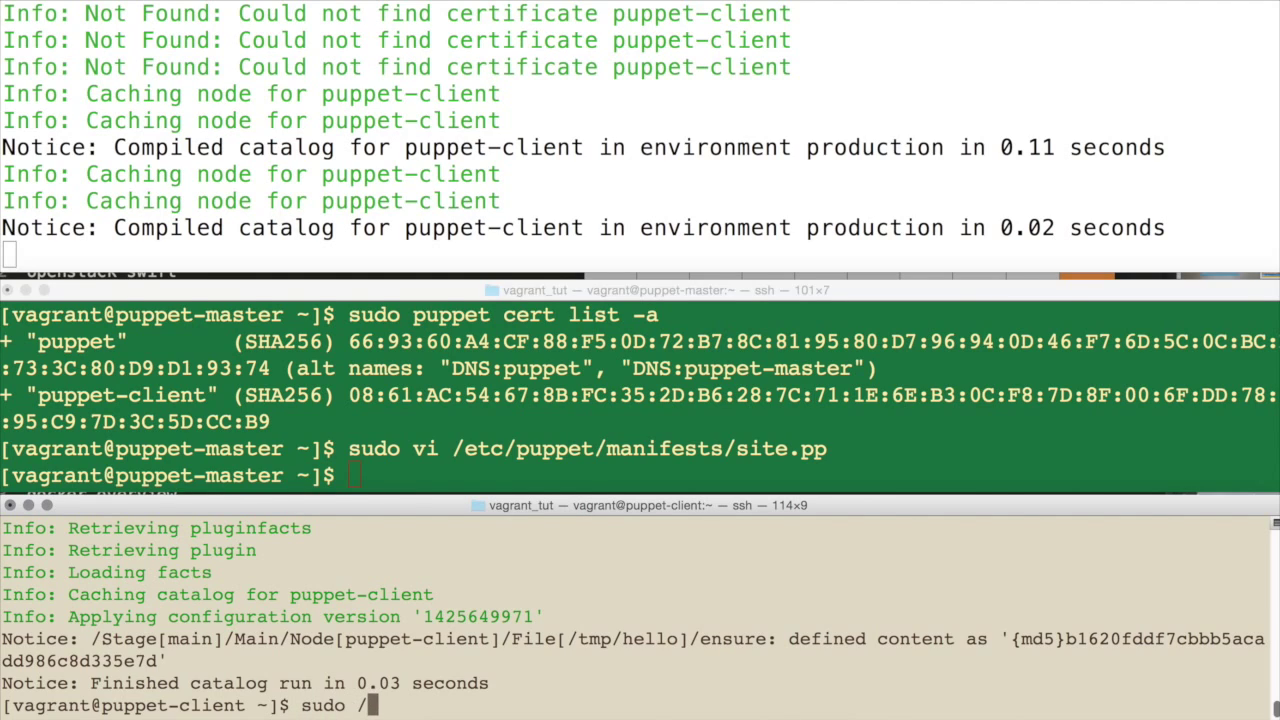
# Confirm /tmp/hello reads 'Hello, world-Again', then rewrite site.pp's content to a Subscribe tutorial message and save.
pyautogui.write('cat /tmp/hello')
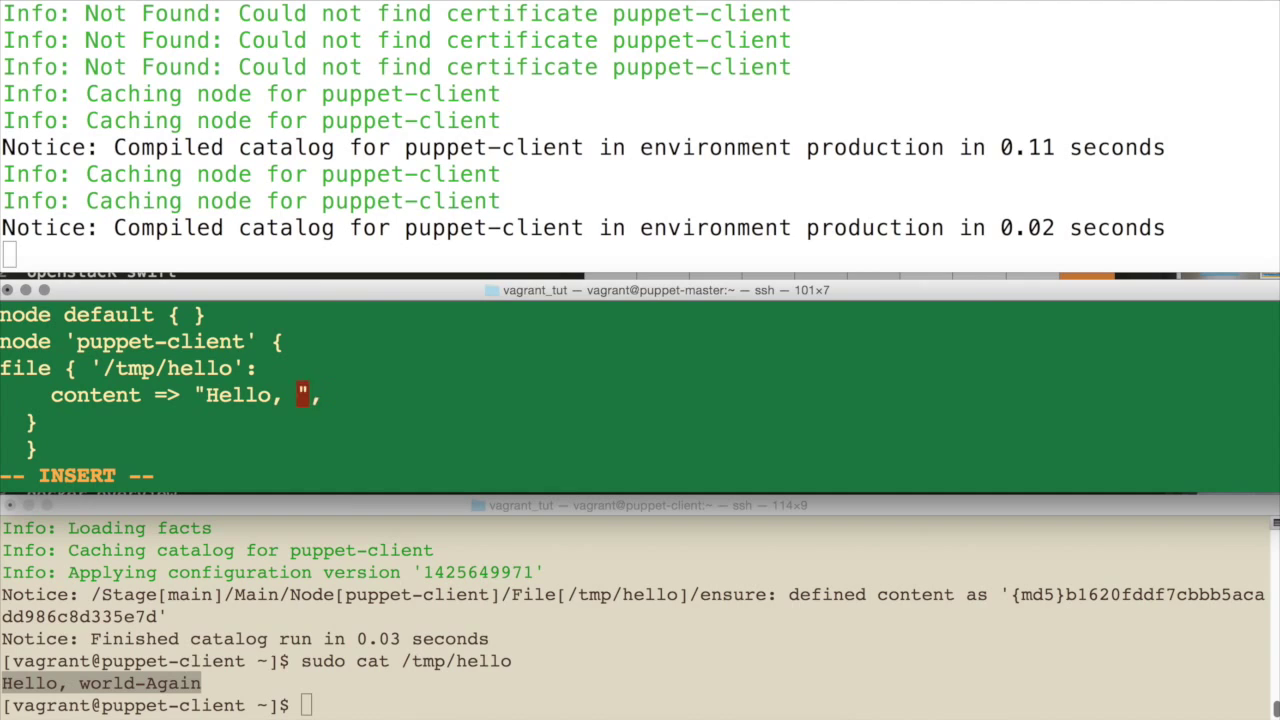
pyautogui.write('Sub')
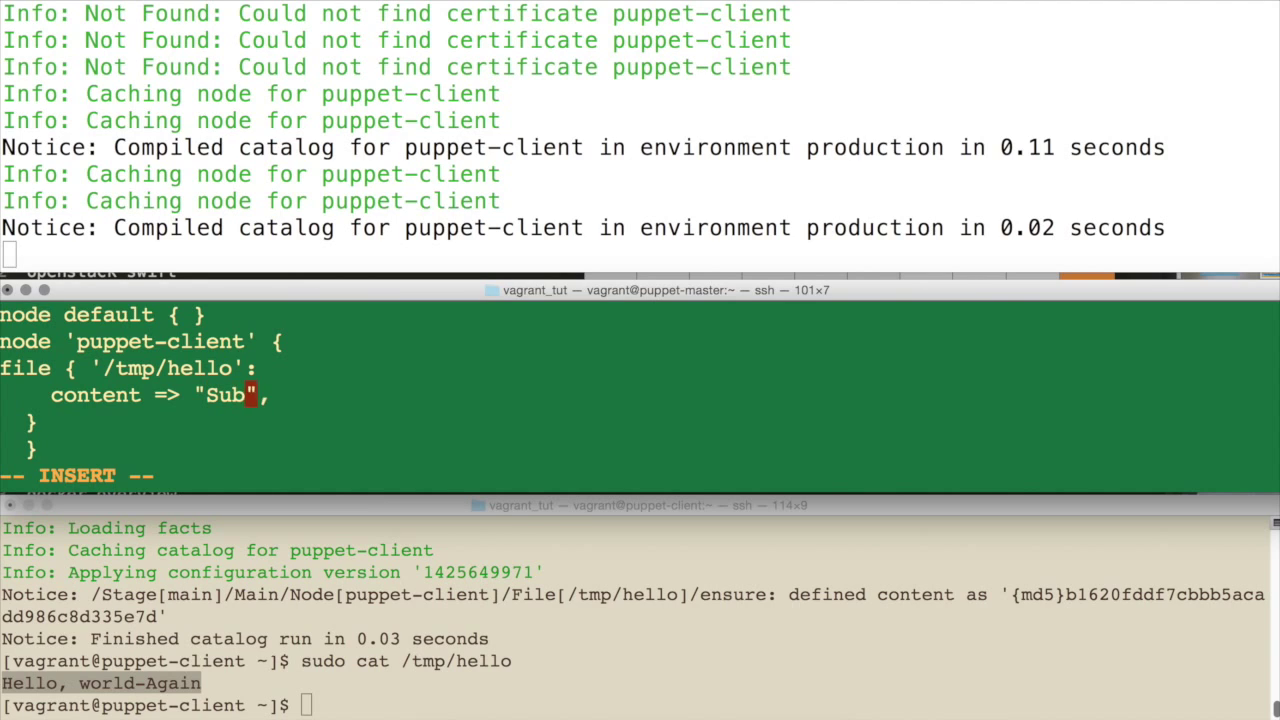
pyautogui.write('scribe to zarigatongy for more Vidoes')
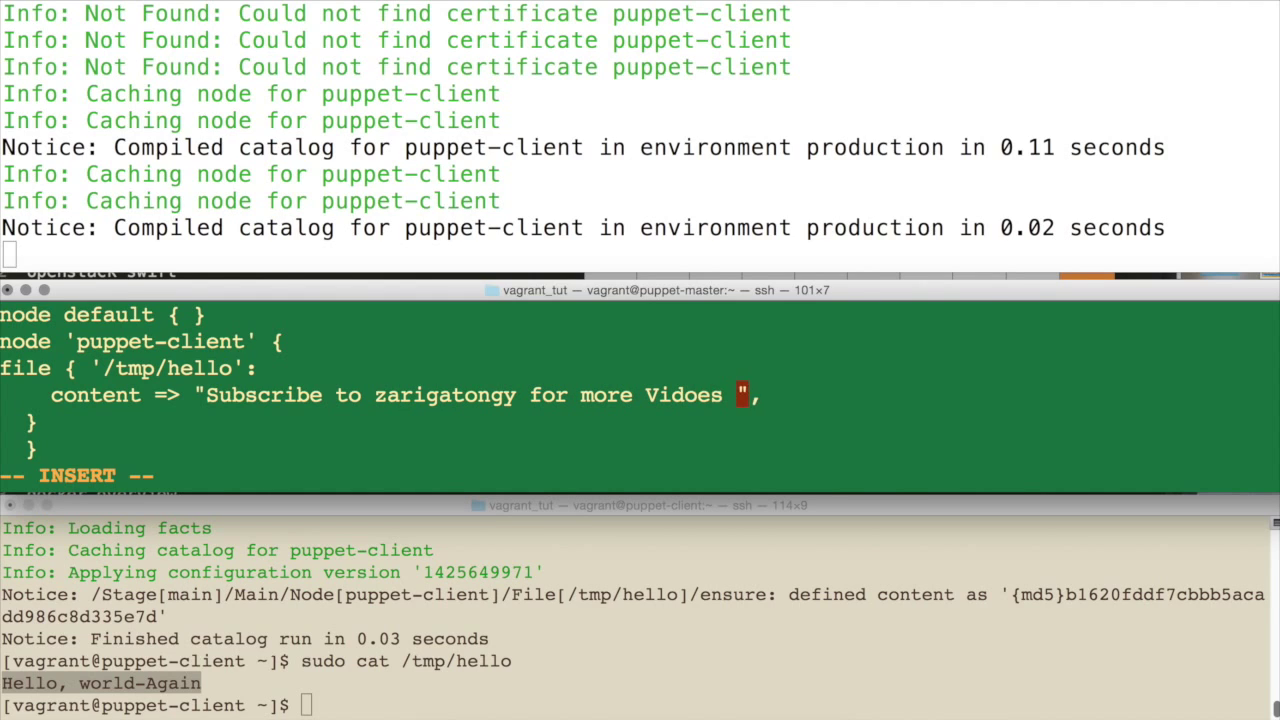
pyautogui.write('tu')
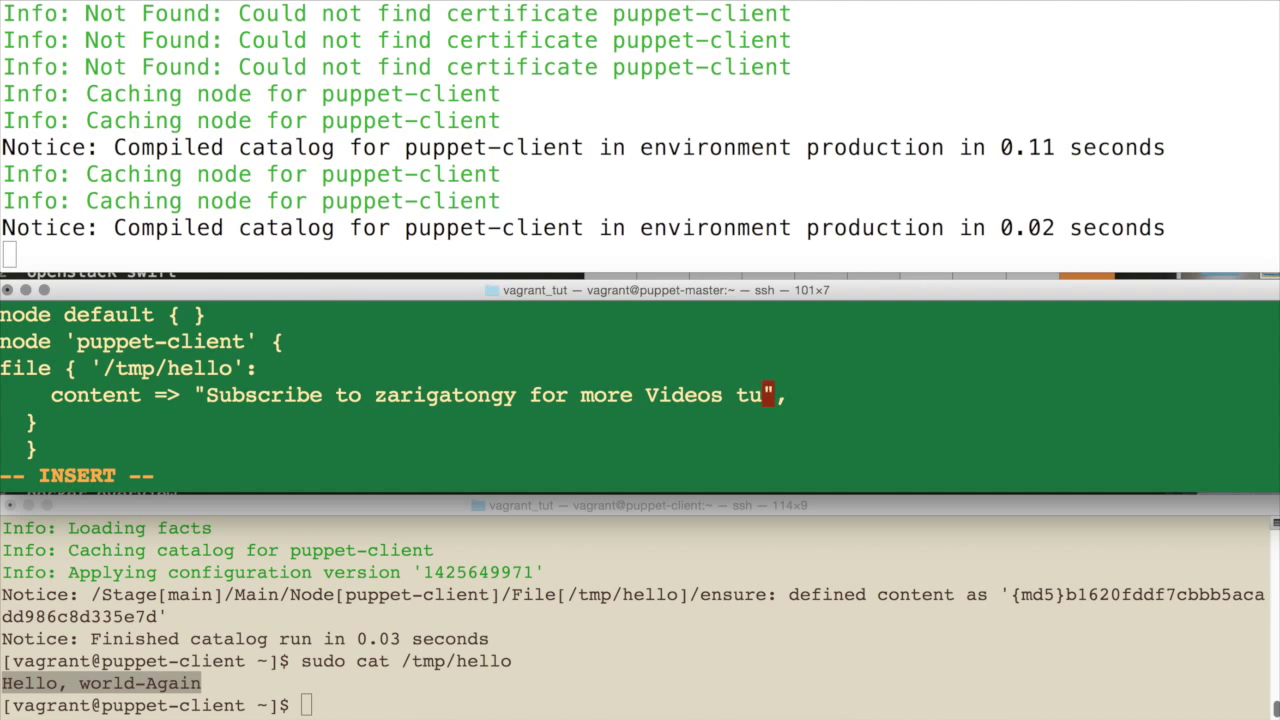
pyautogui.write('torial:wq')
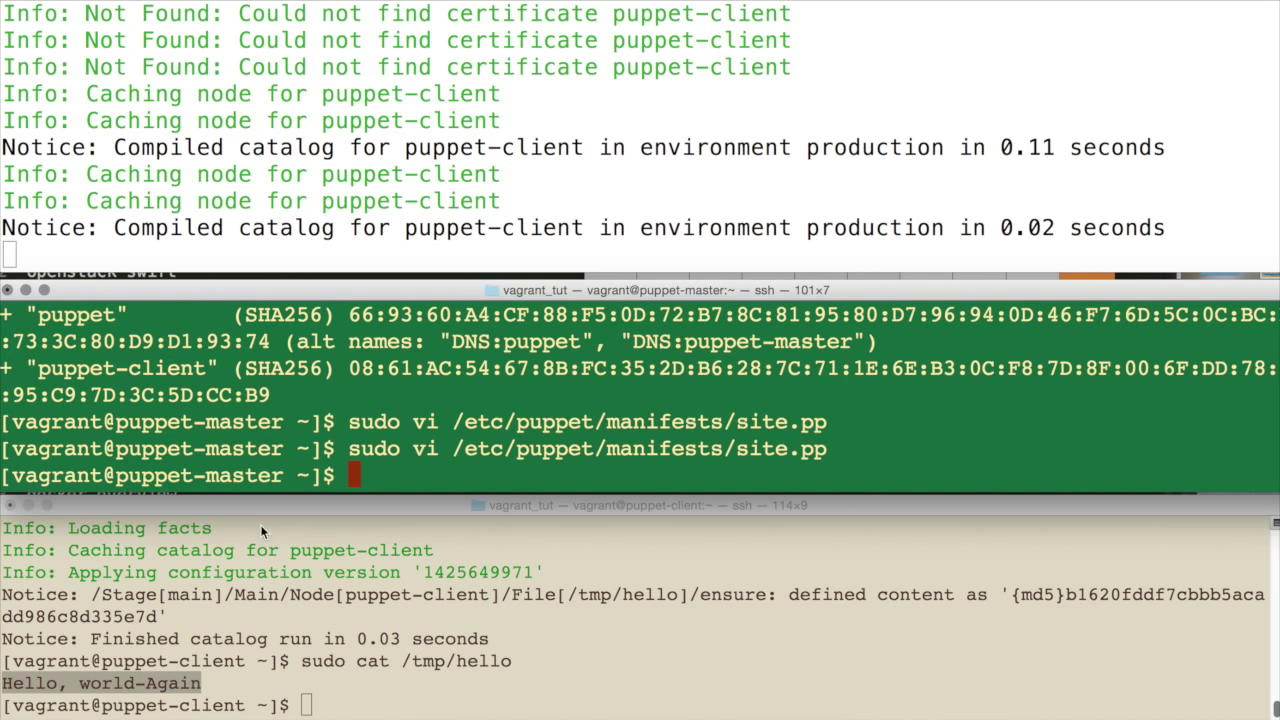
# Run the verbose puppet agent test on the client, updating /tmp/hello to a new checksum.
pyautogui.write('sudo puppet agent --test --verbose --no-daemonize')
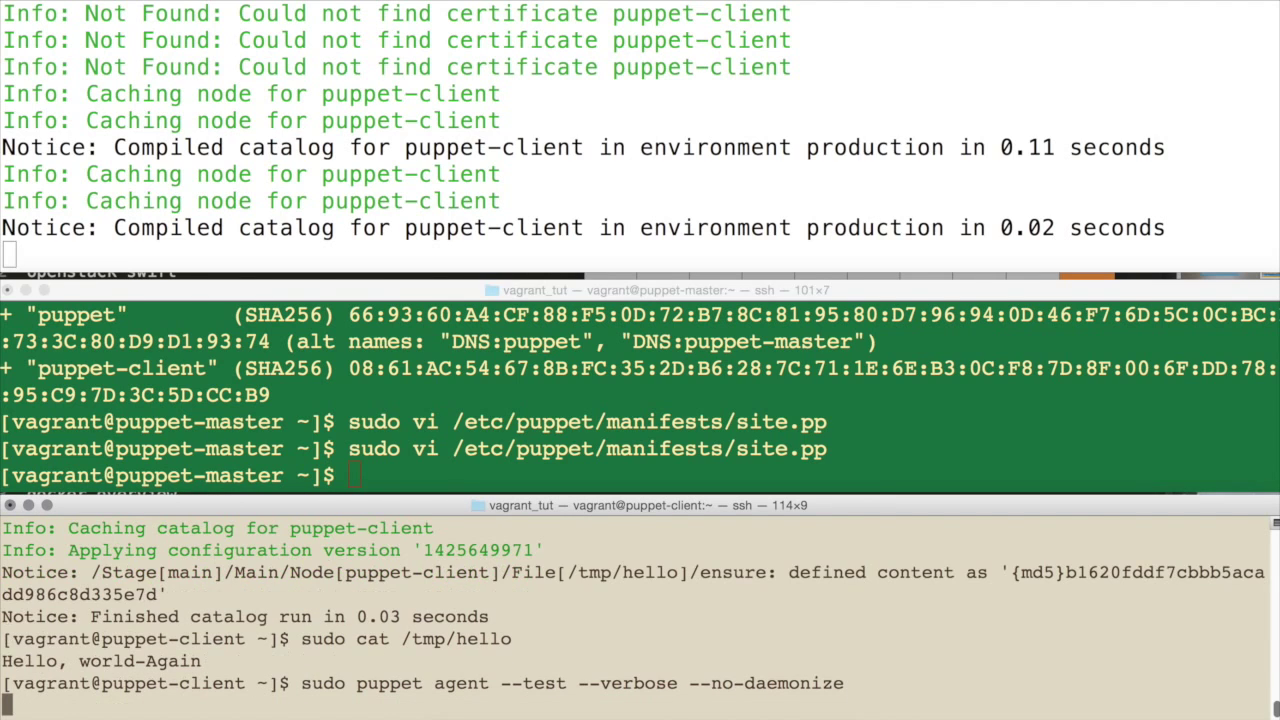
pyautogui.press('enter')
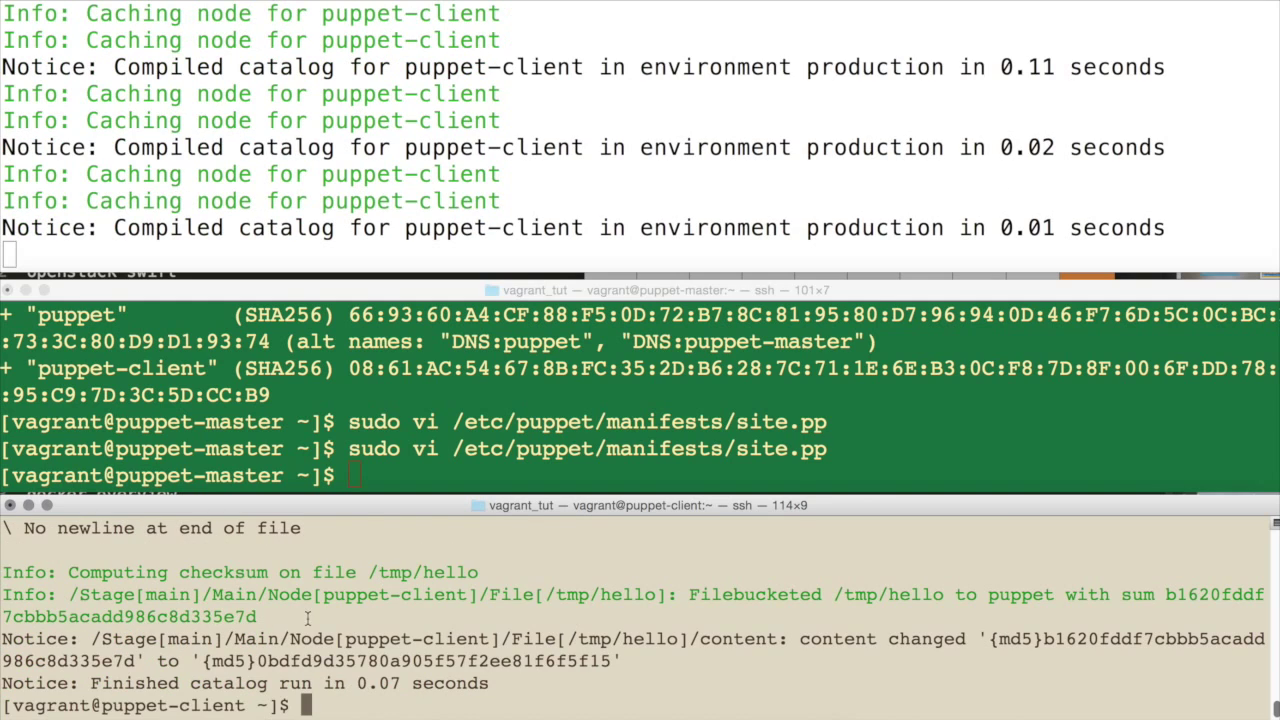
pyautogui.moveTo(826, 660)
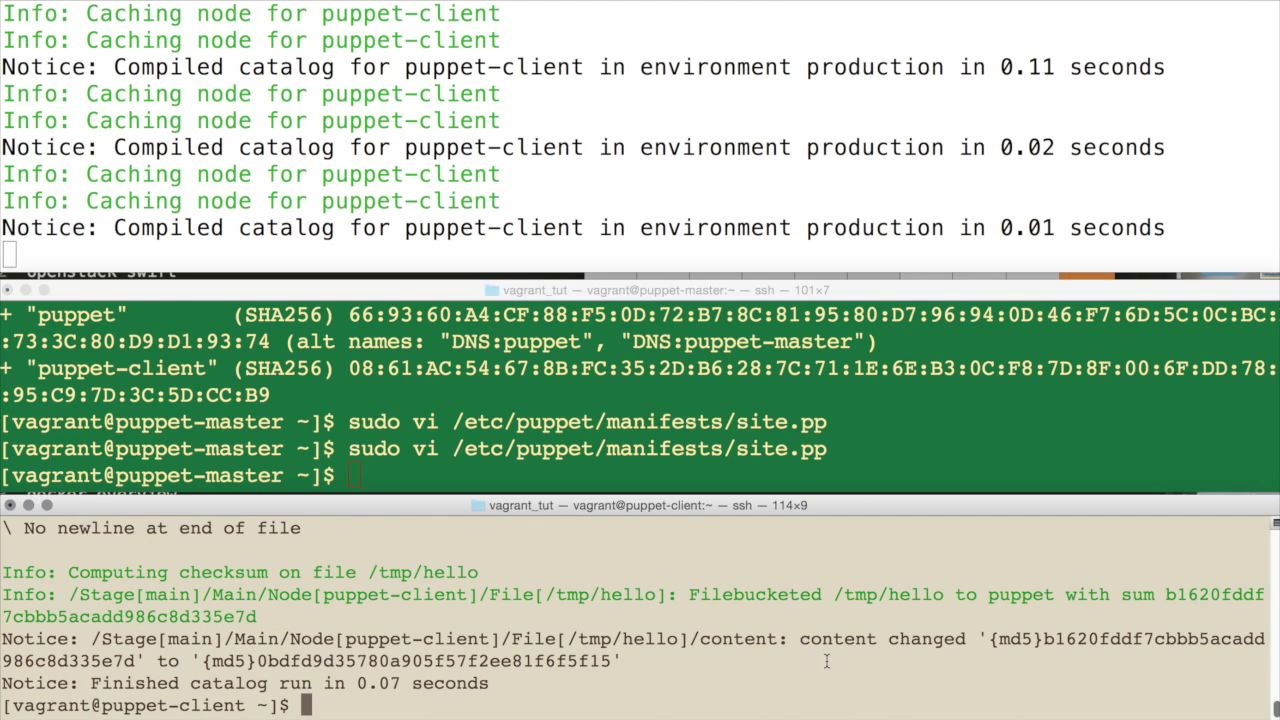
pyautogui.doubleClick(1150, 639)
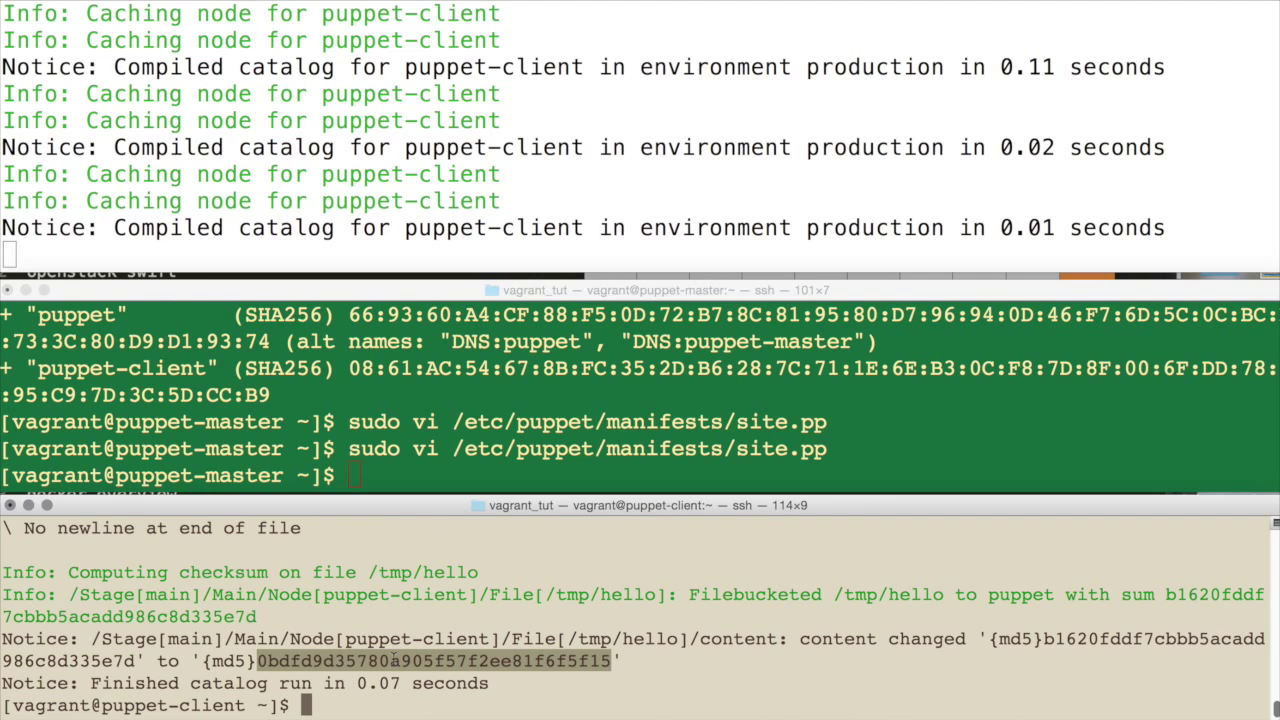
pyautogui.write('ca')
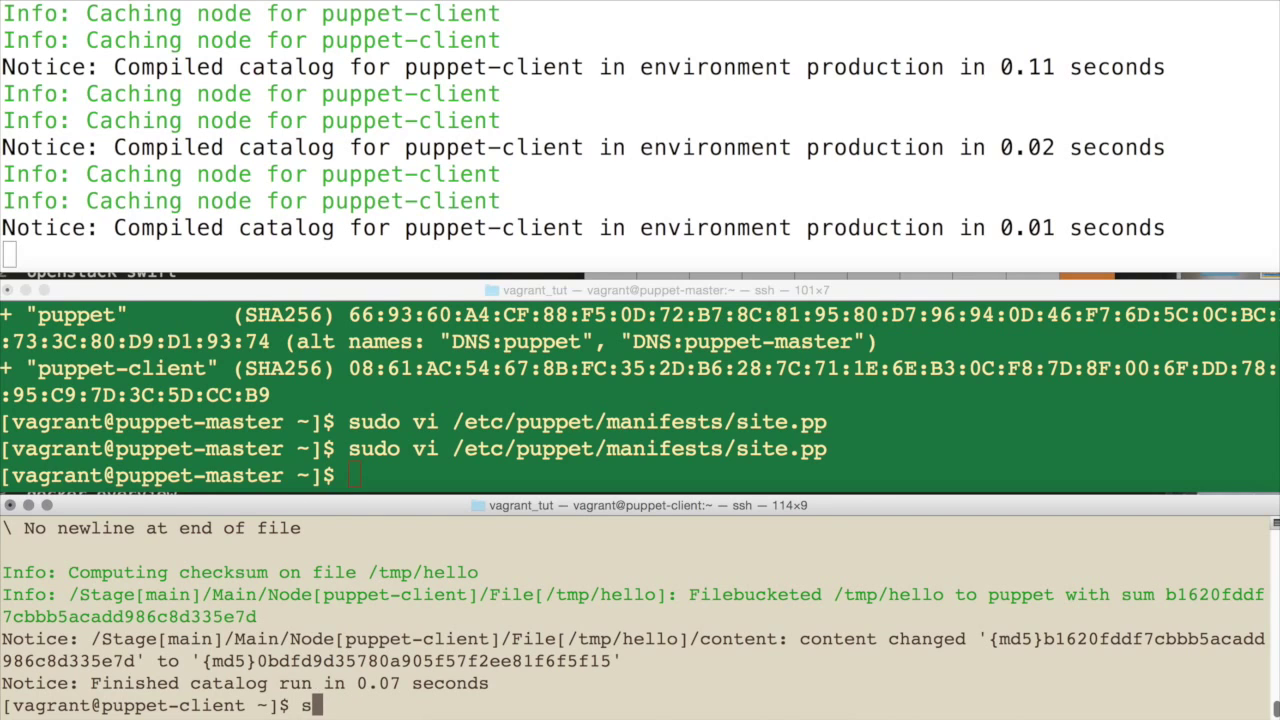
pyautogui.write('udo cat')
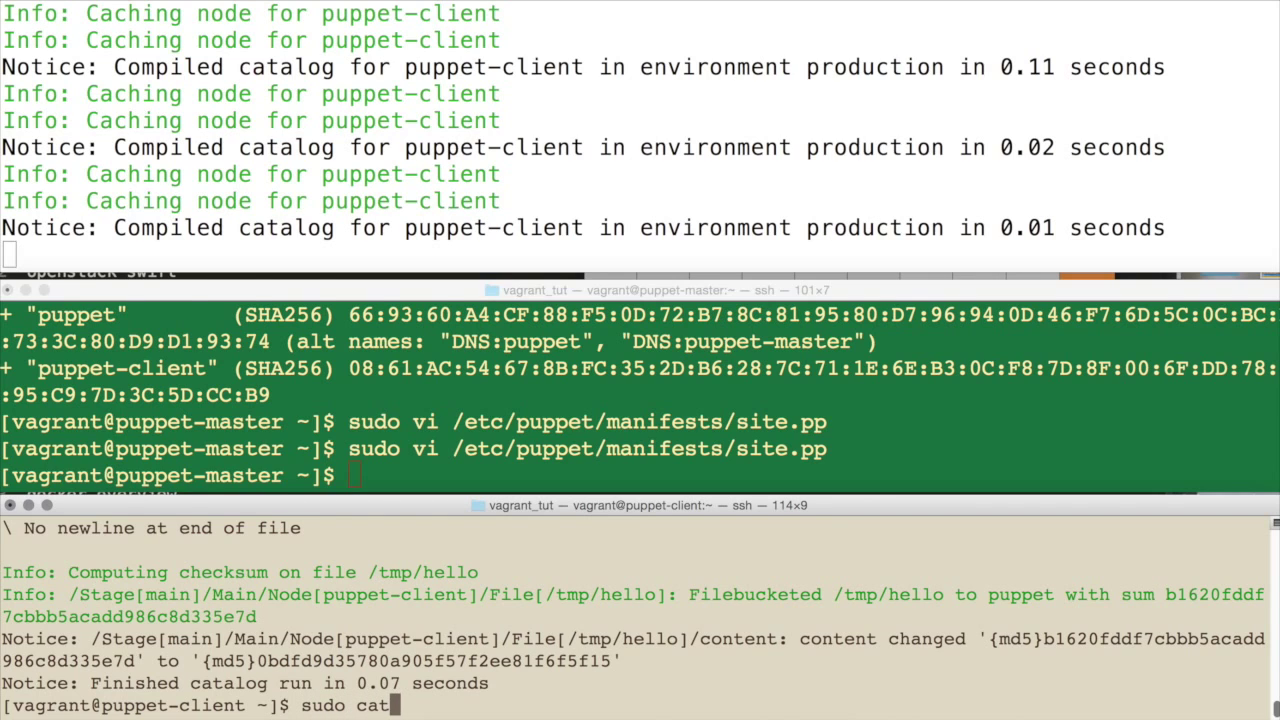